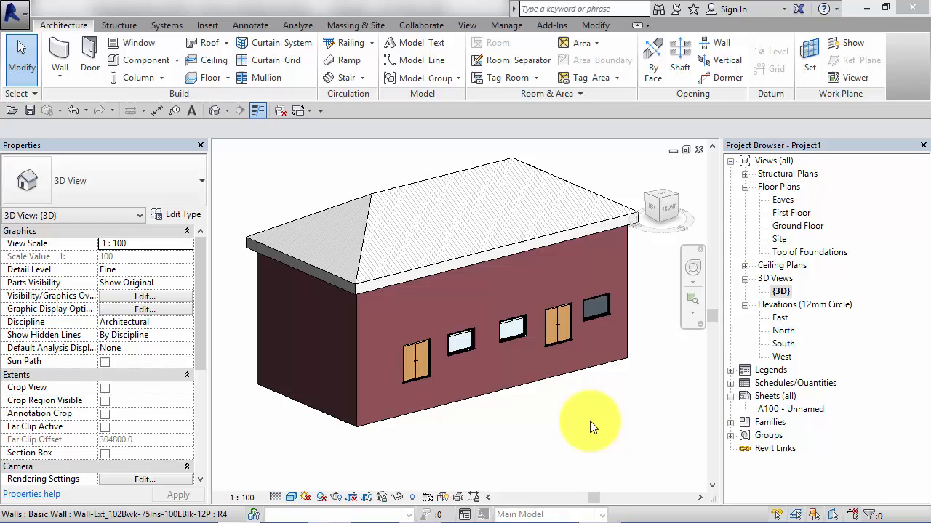
mouse_move(607, 451)
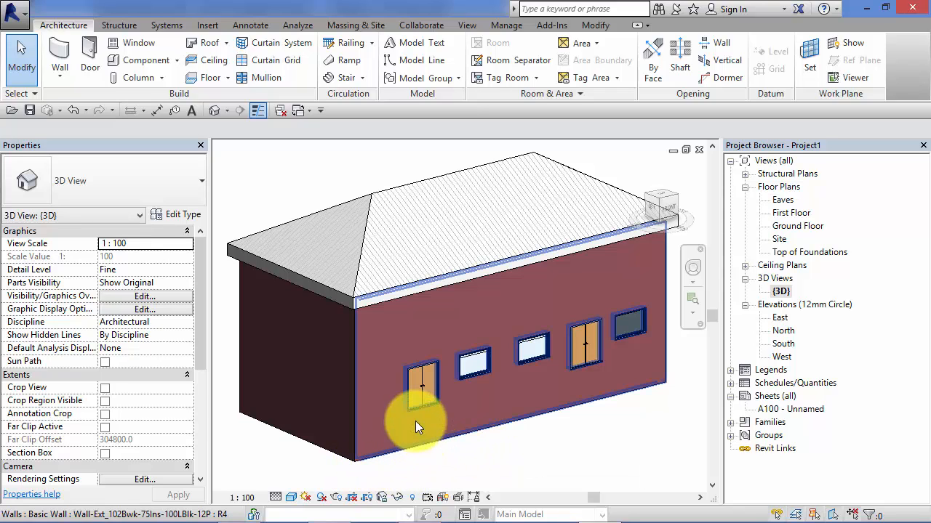
mouse_move(363, 320)
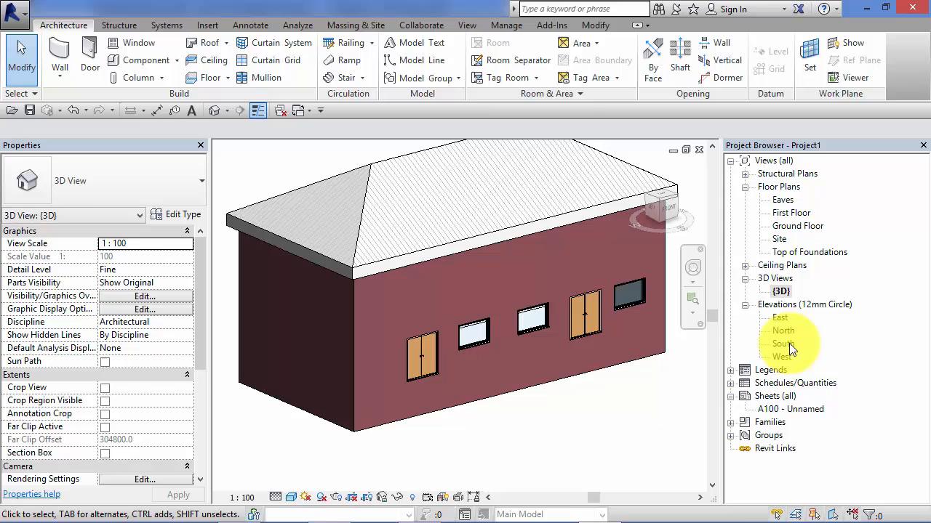
Open the house's South elevation from the Project Browser to review its four levels
double_click(784, 343)
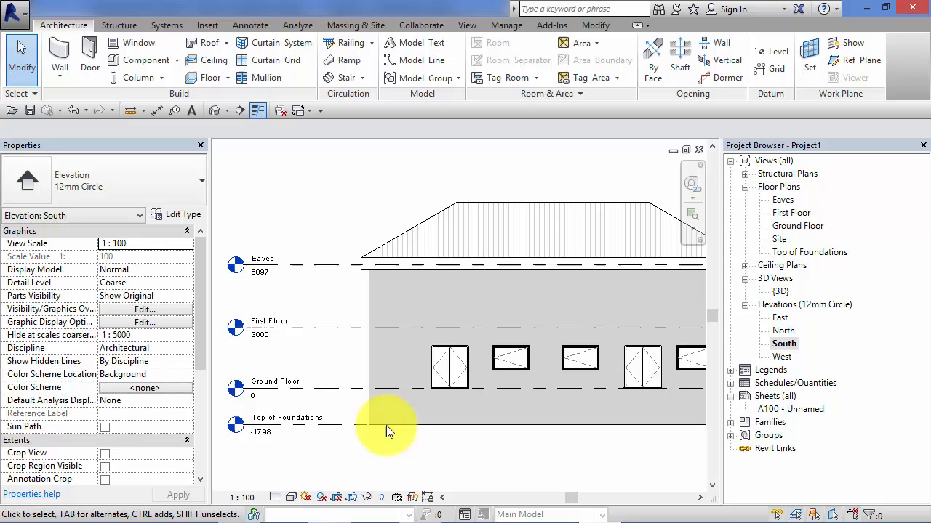
mouse_move(418, 458)
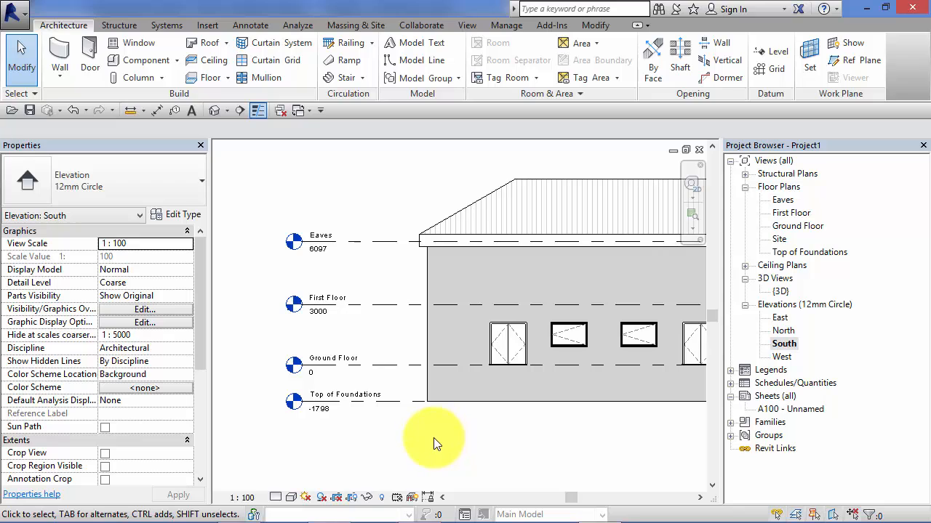
mouse_move(276, 411)
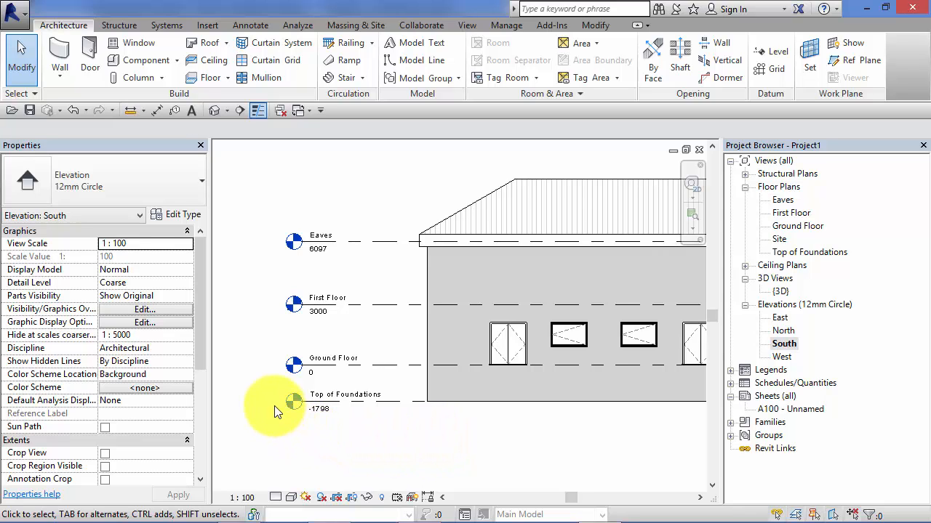
mouse_move(408, 403)
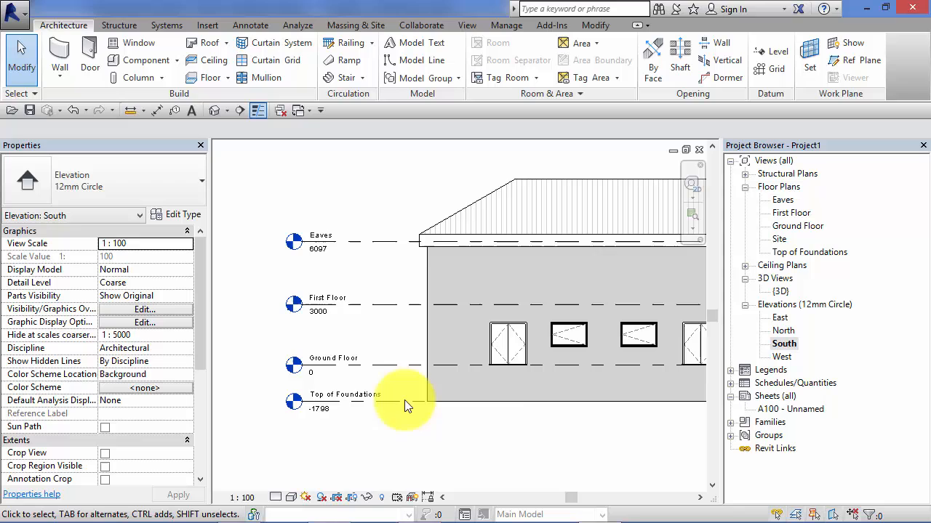
mouse_move(429, 367)
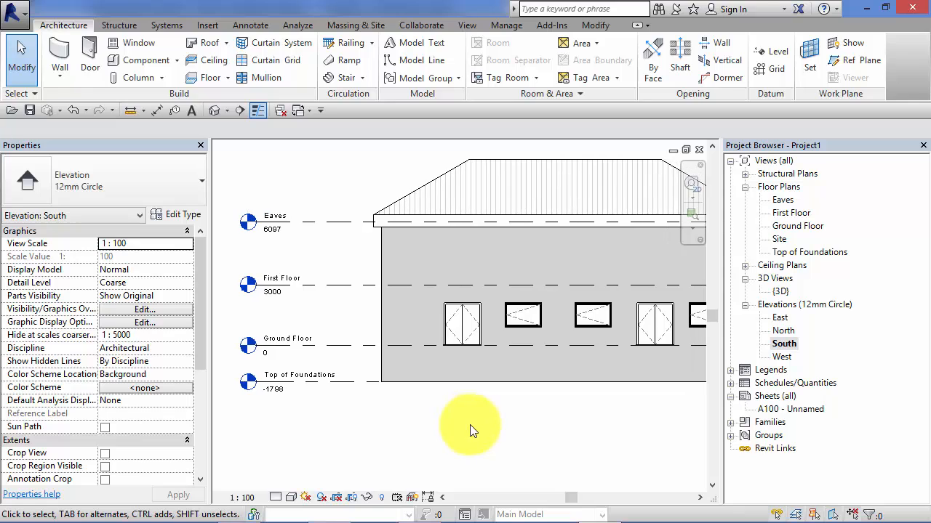
mouse_move(509, 429)
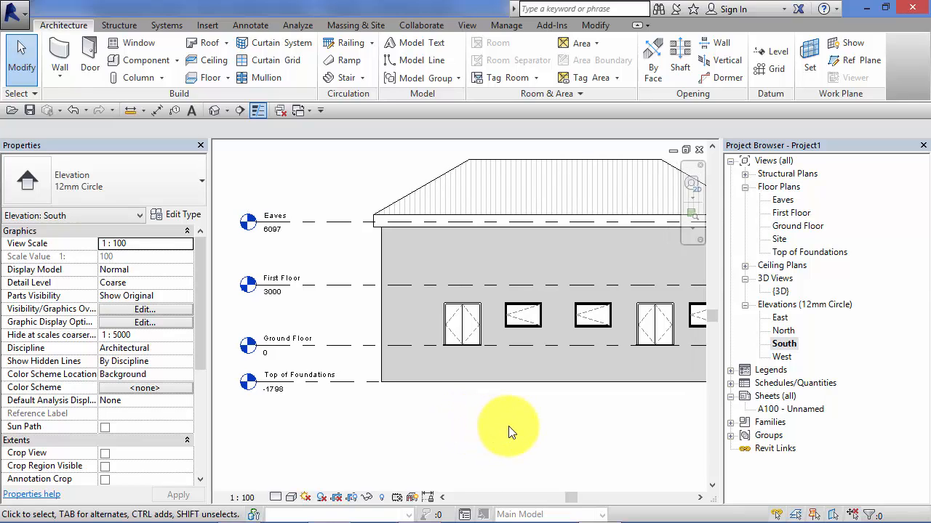
mouse_move(531, 426)
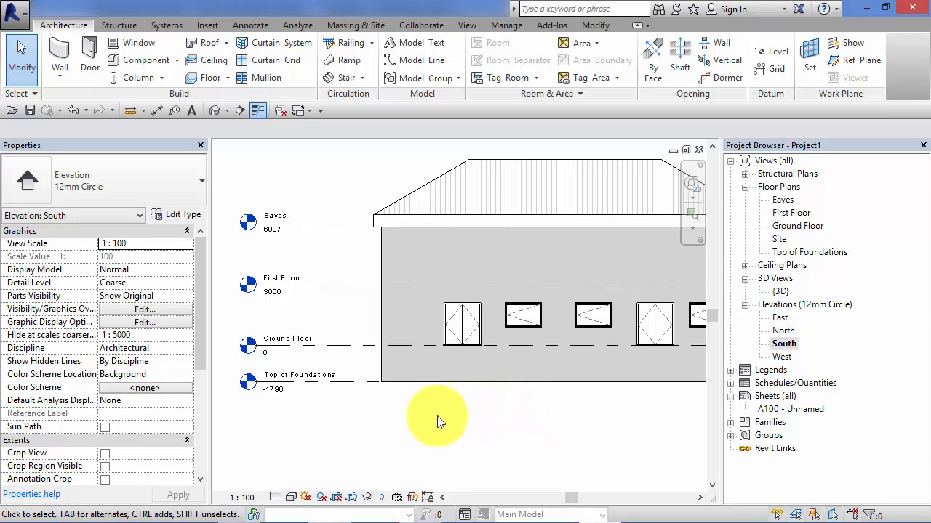
mouse_move(304, 410)
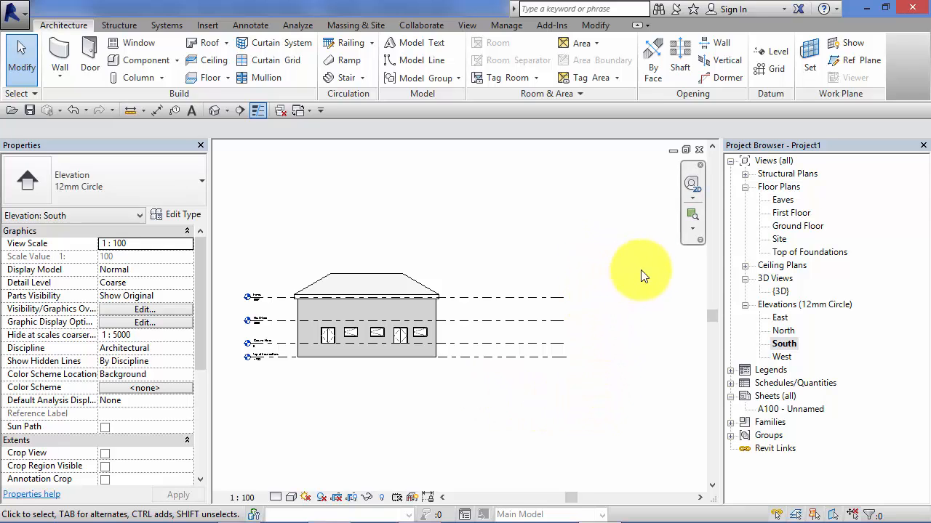
mouse_move(631, 329)
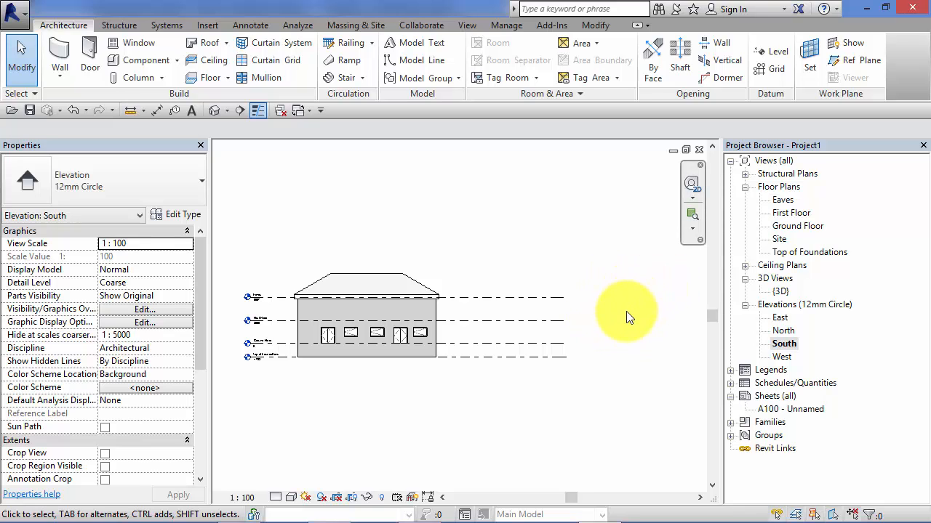
click(320, 298)
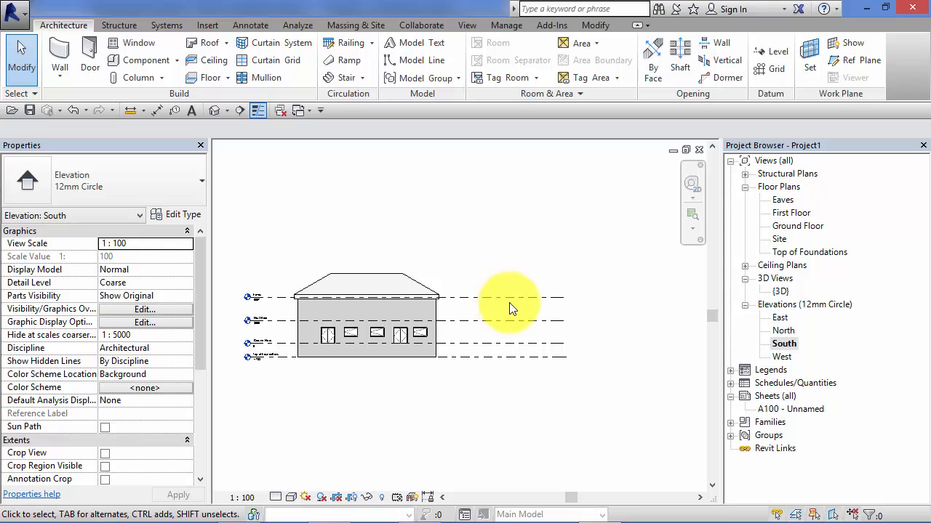
mouse_move(247, 386)
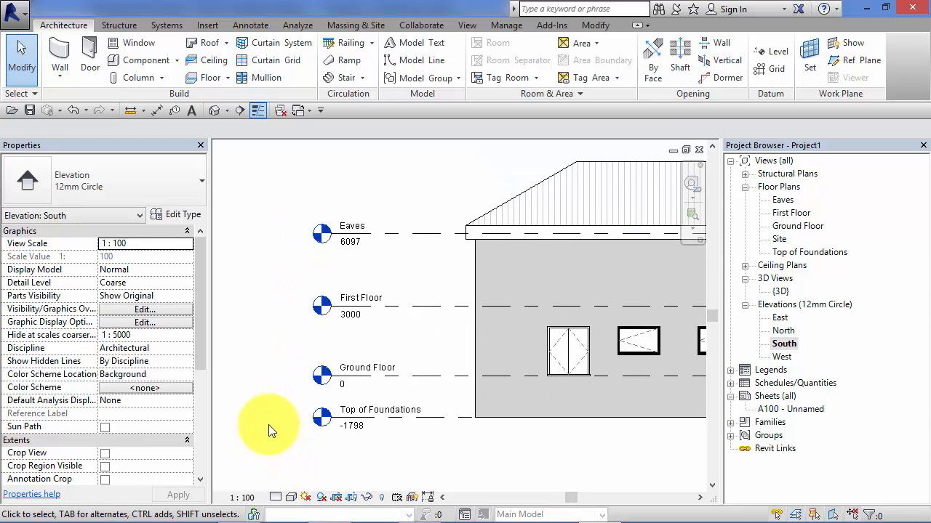
mouse_move(291, 273)
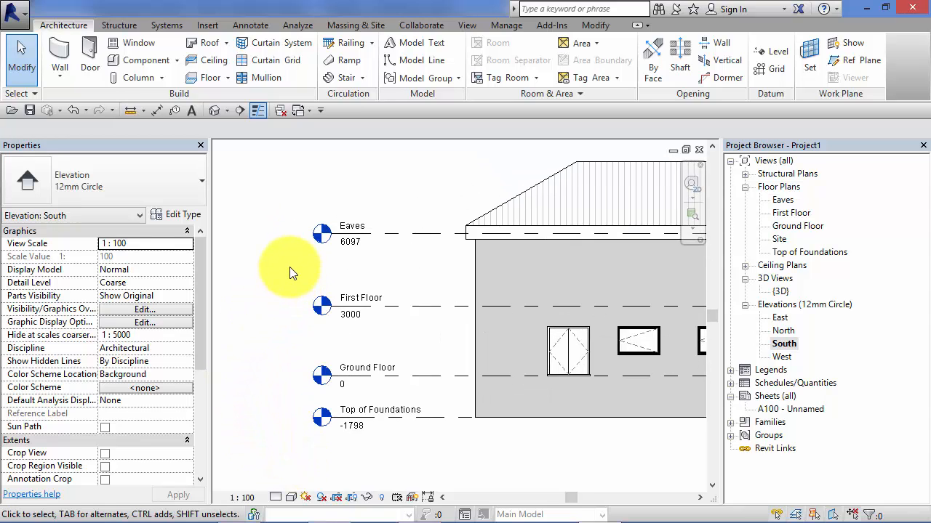
mouse_move(441, 267)
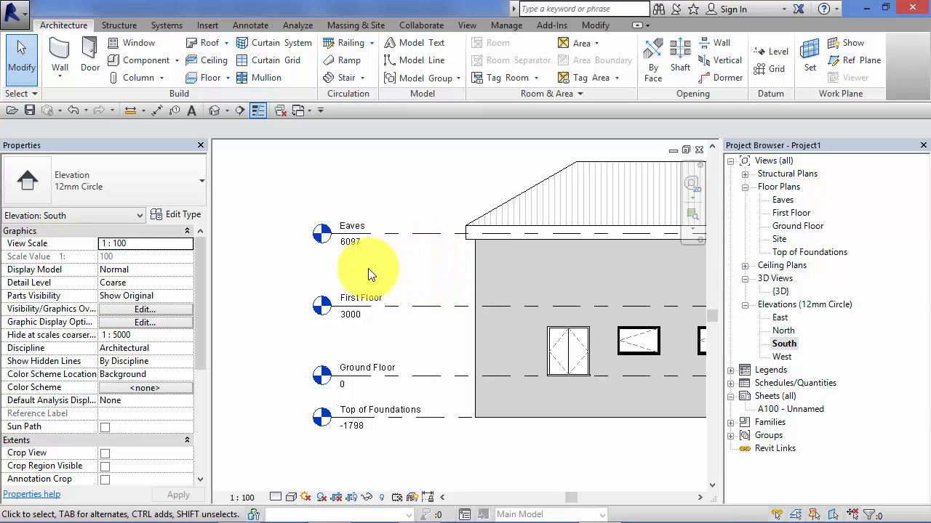
mouse_move(498, 463)
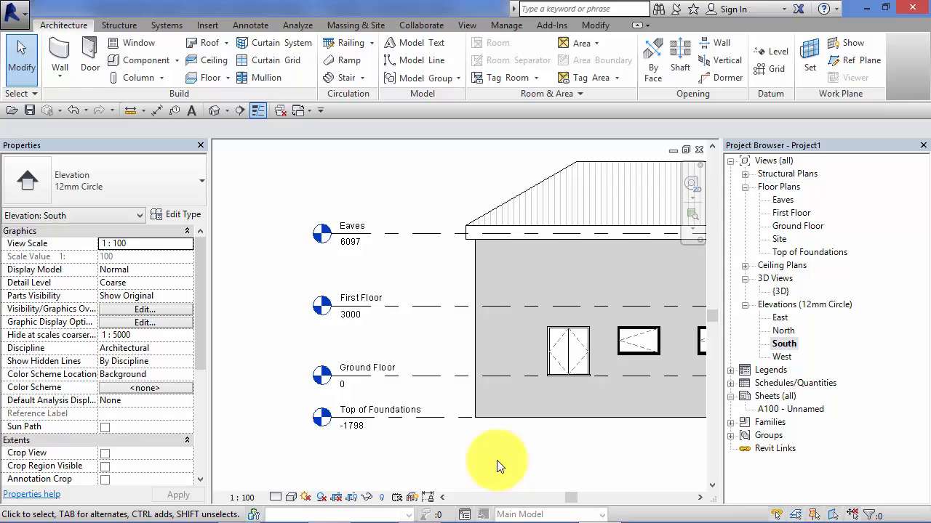
mouse_move(569, 447)
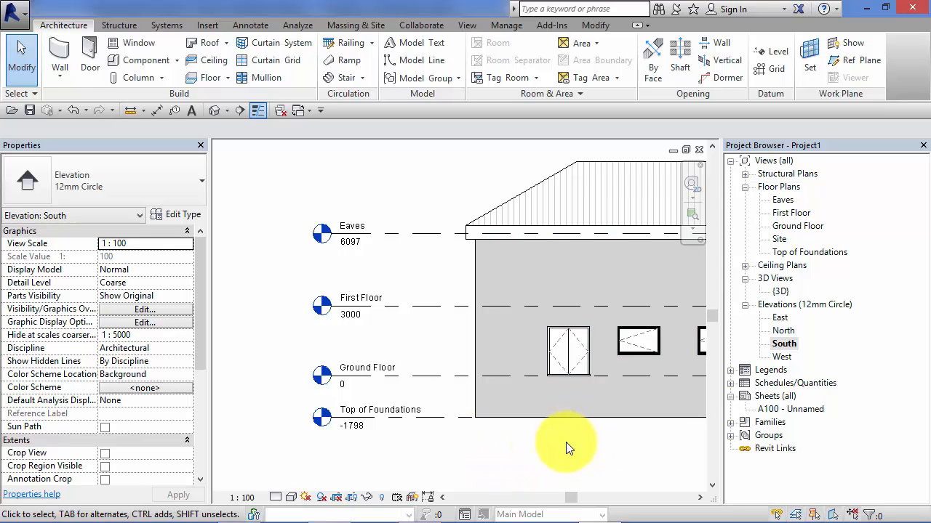
mouse_move(567, 451)
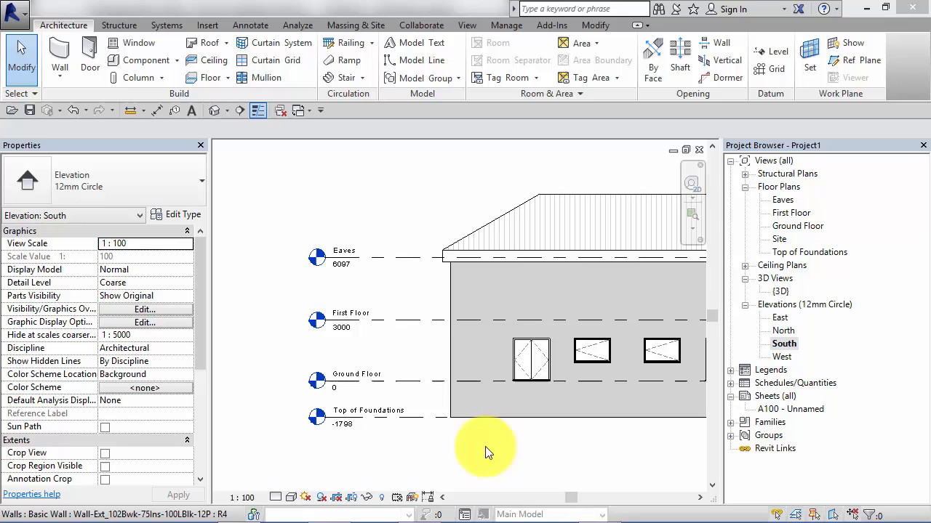
mouse_move(483, 458)
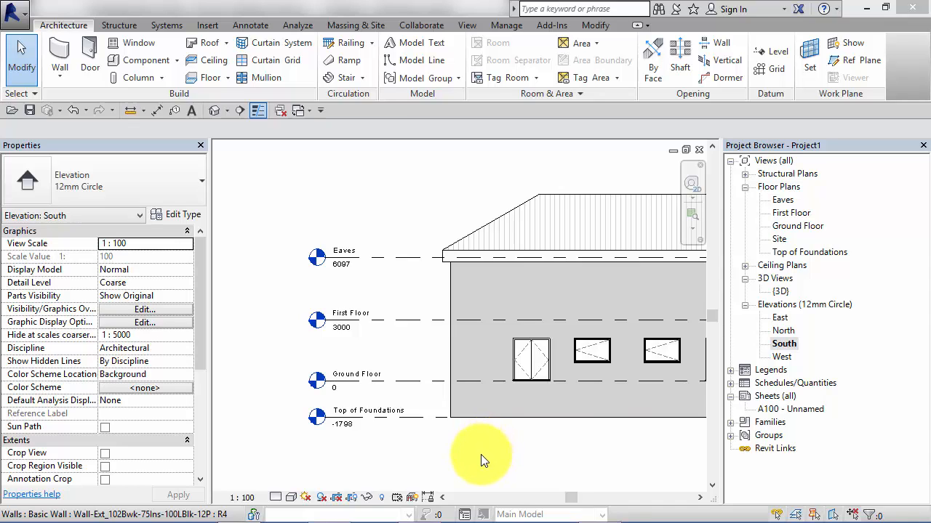
mouse_move(378, 449)
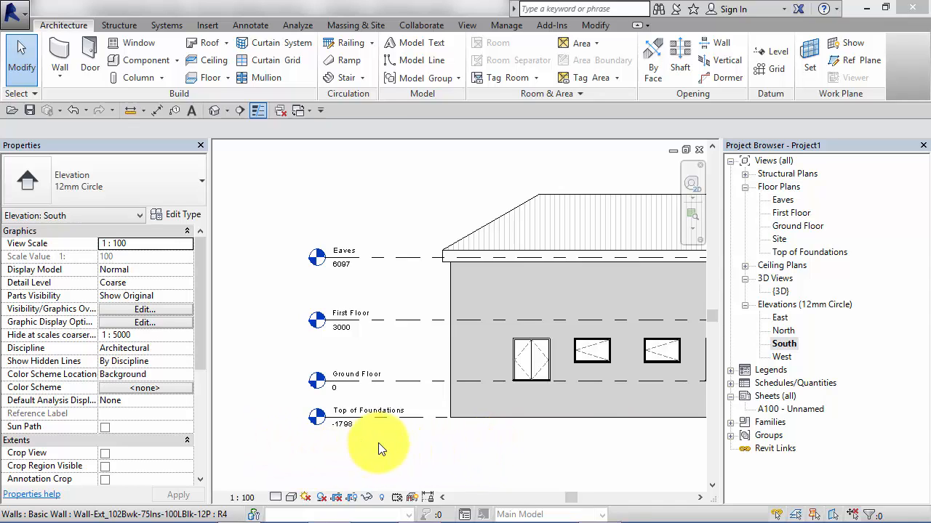
mouse_move(411, 456)
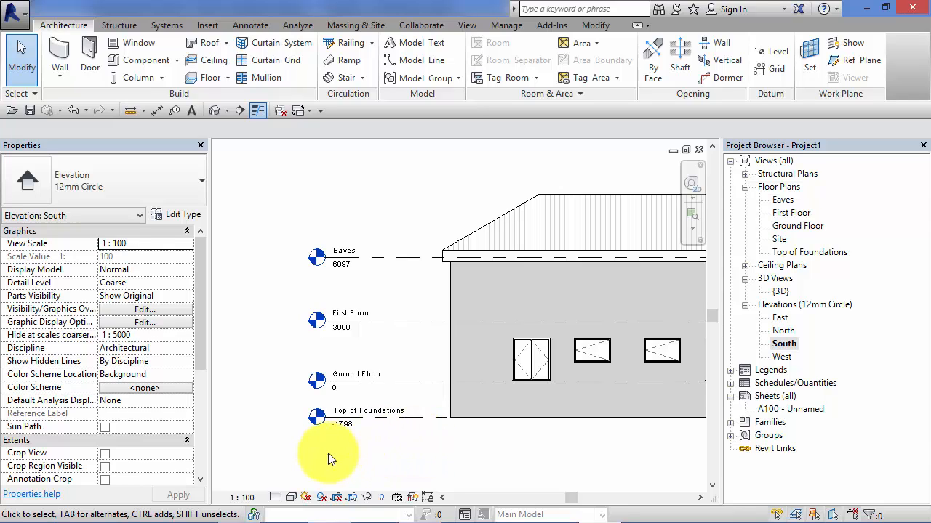
mouse_move(448, 441)
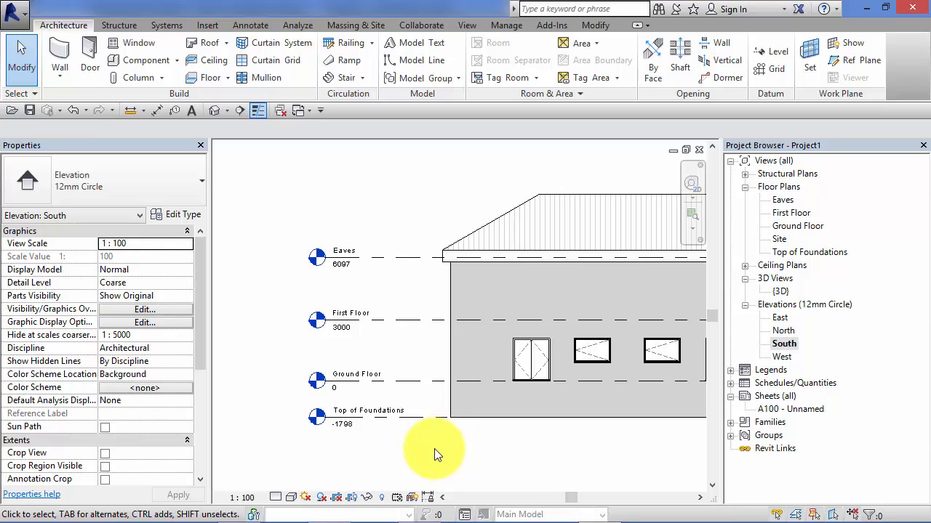
mouse_move(507, 434)
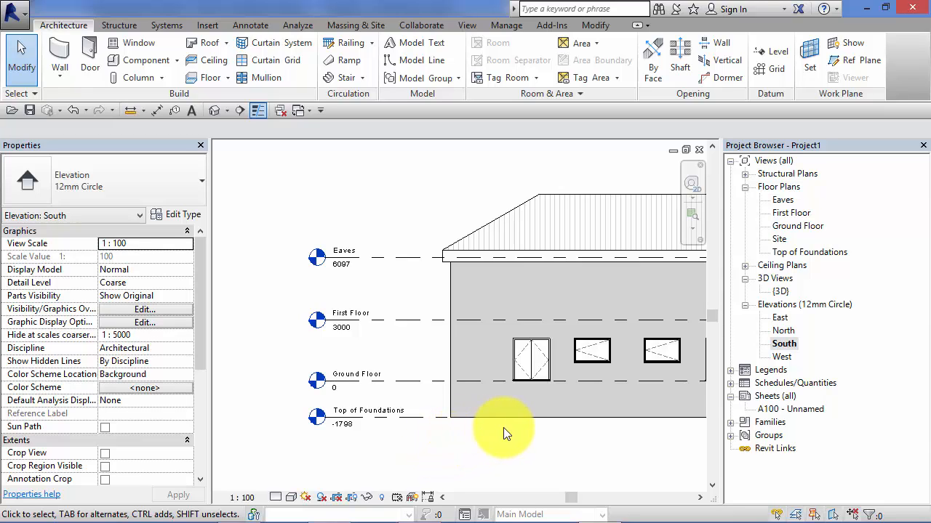
mouse_move(229, 401)
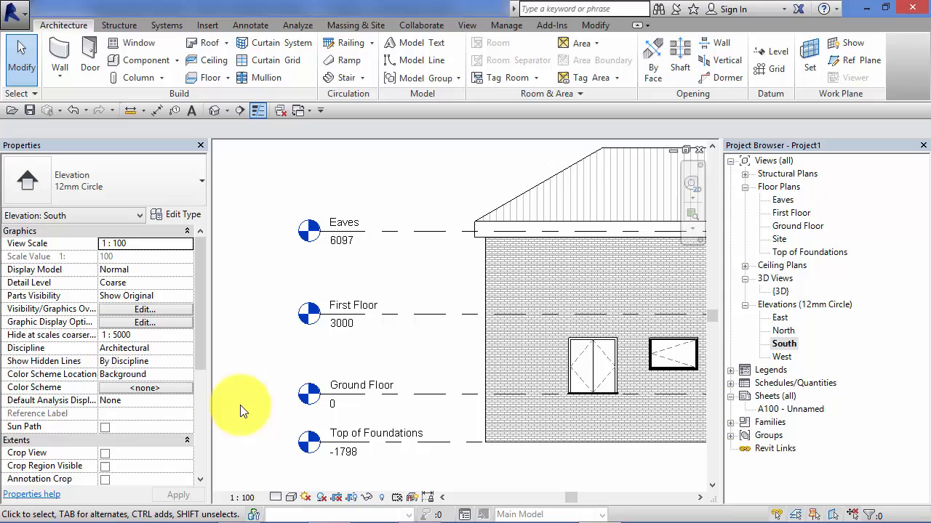
mouse_move(473, 451)
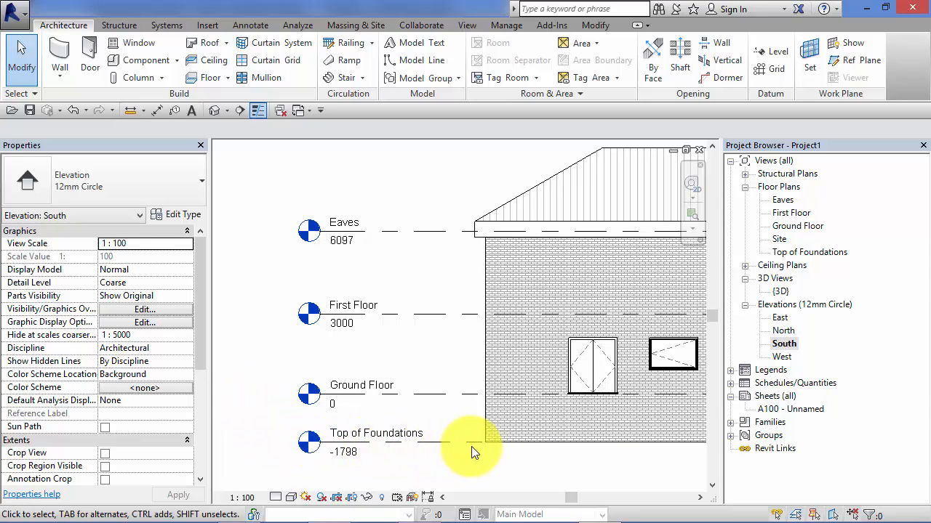
Bring the level heads from Eaves 6097 down to Top of Foundations -1798 into view
click(473, 443)
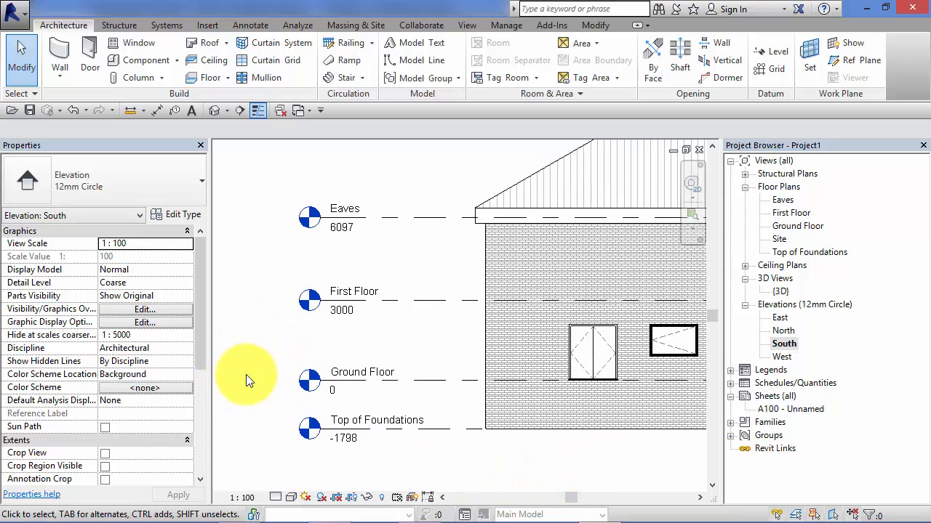
mouse_move(356, 400)
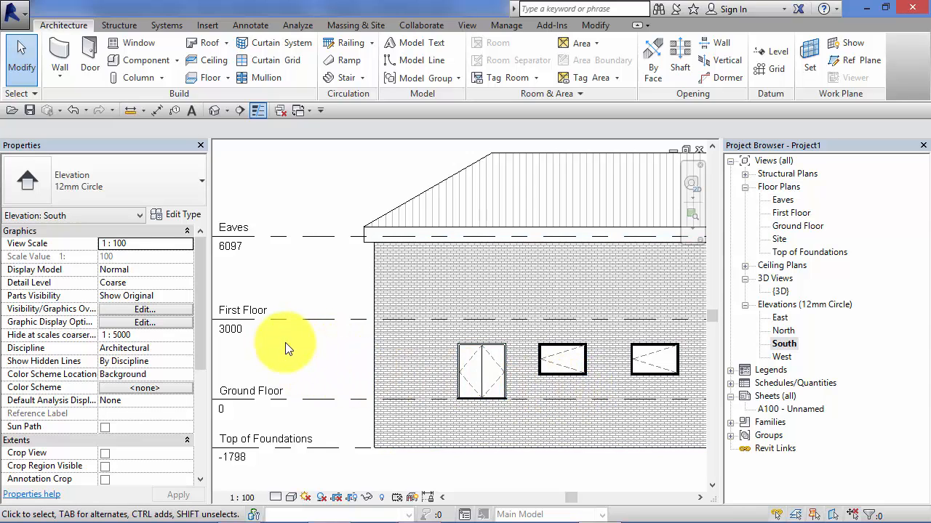
mouse_move(279, 360)
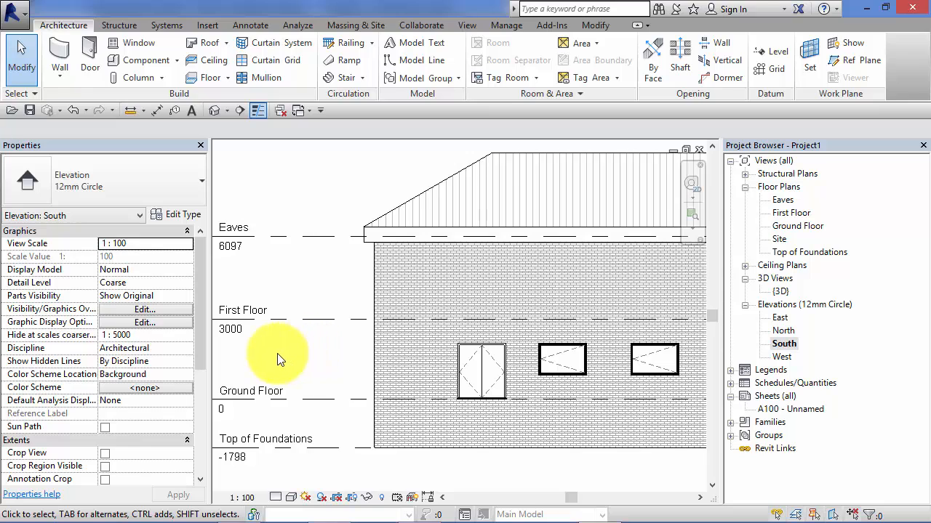
mouse_move(297, 359)
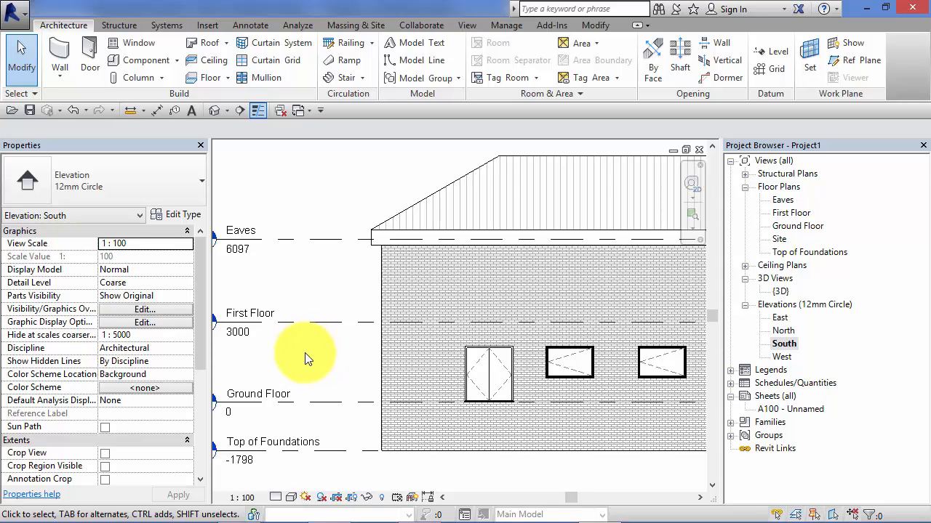
mouse_move(327, 356)
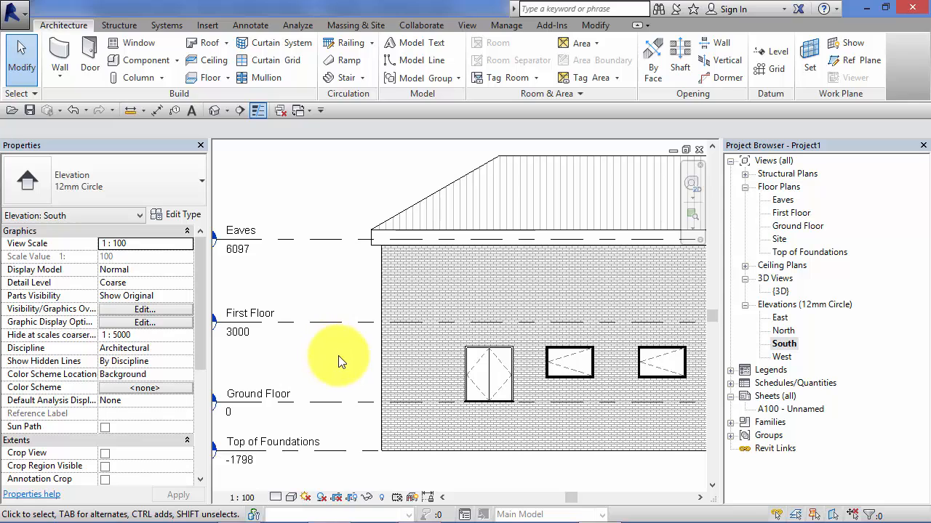
mouse_move(336, 364)
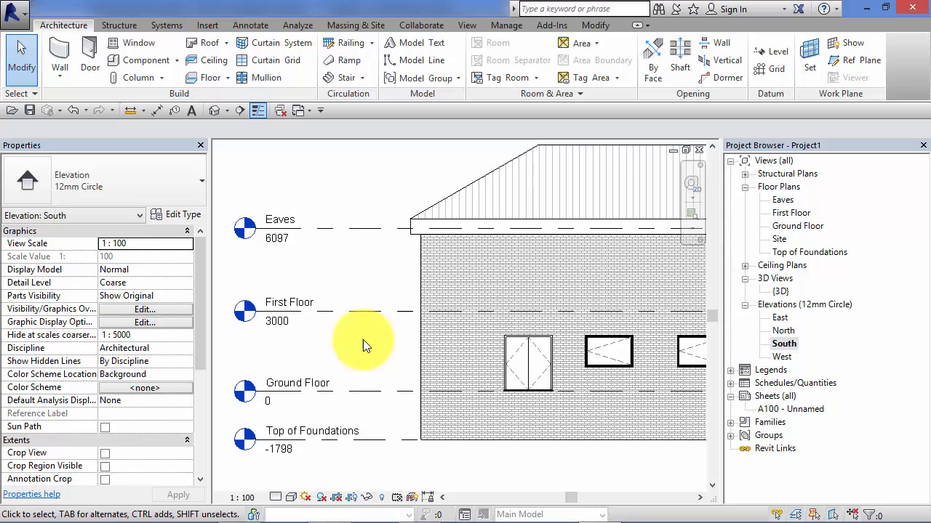
mouse_move(377, 341)
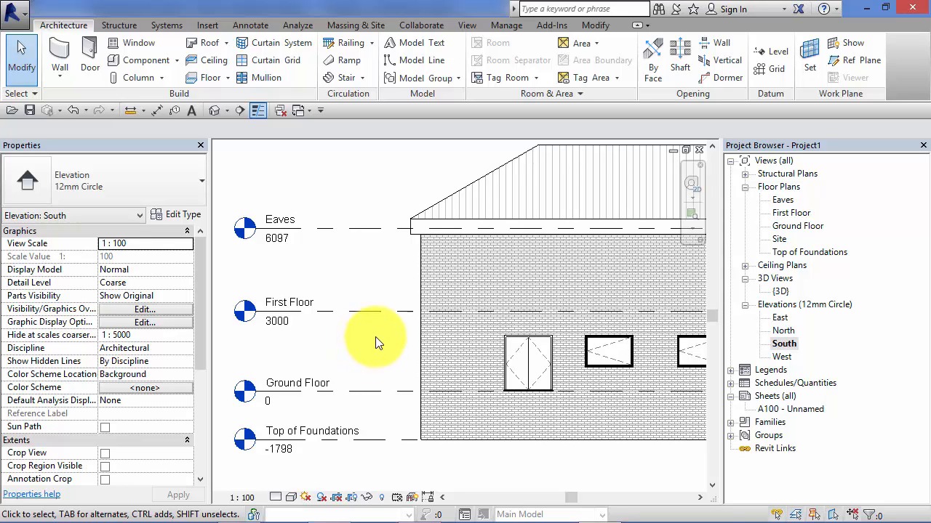
mouse_move(377, 339)
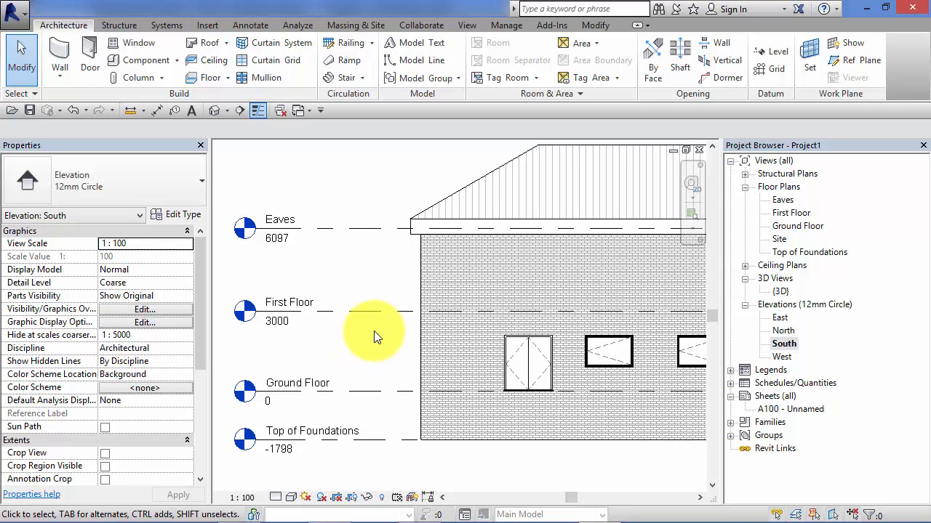
mouse_move(373, 351)
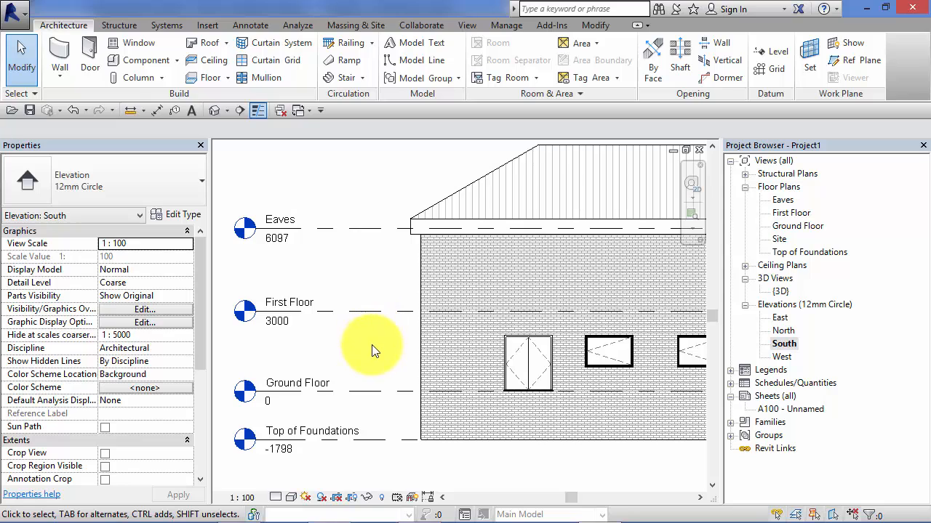
mouse_move(367, 349)
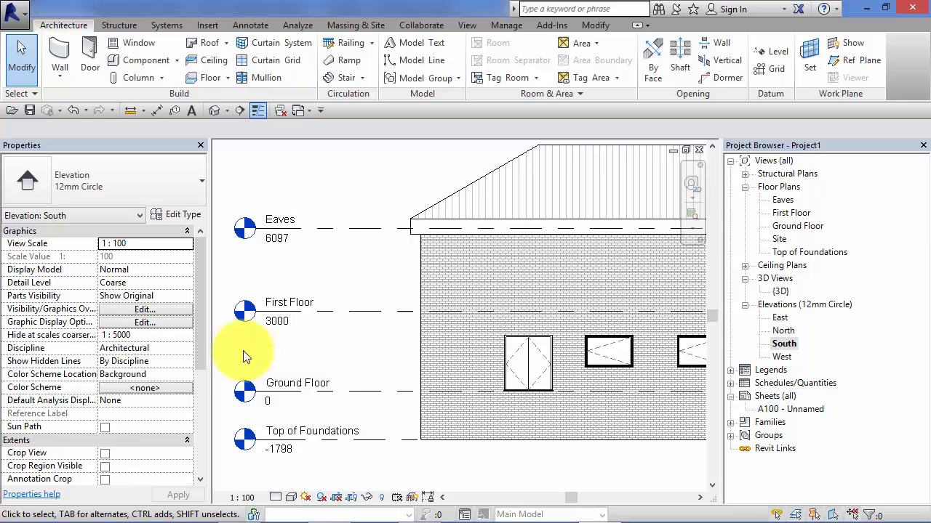
mouse_move(353, 358)
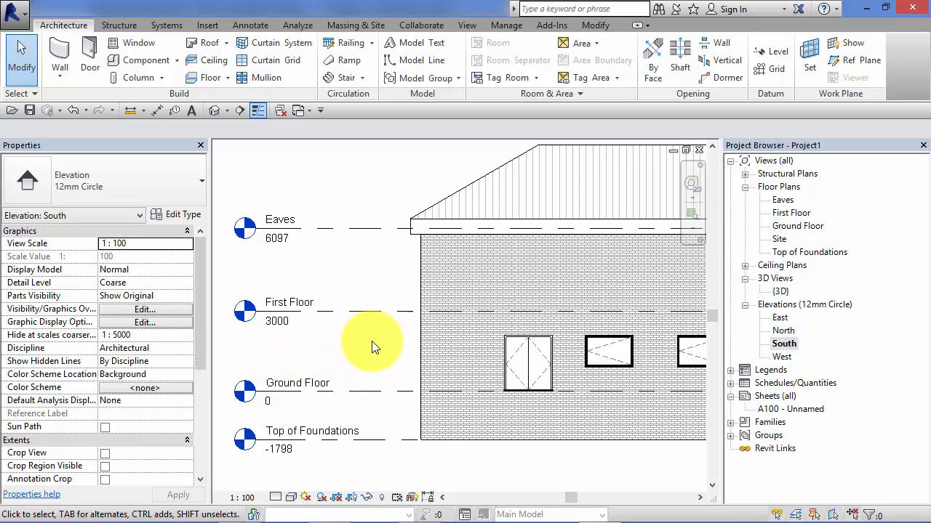
mouse_move(260, 352)
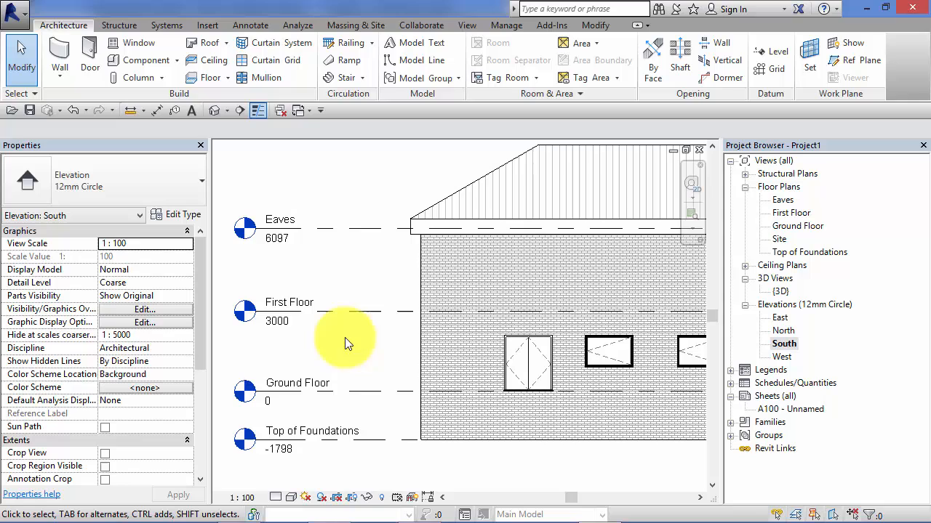
mouse_move(383, 342)
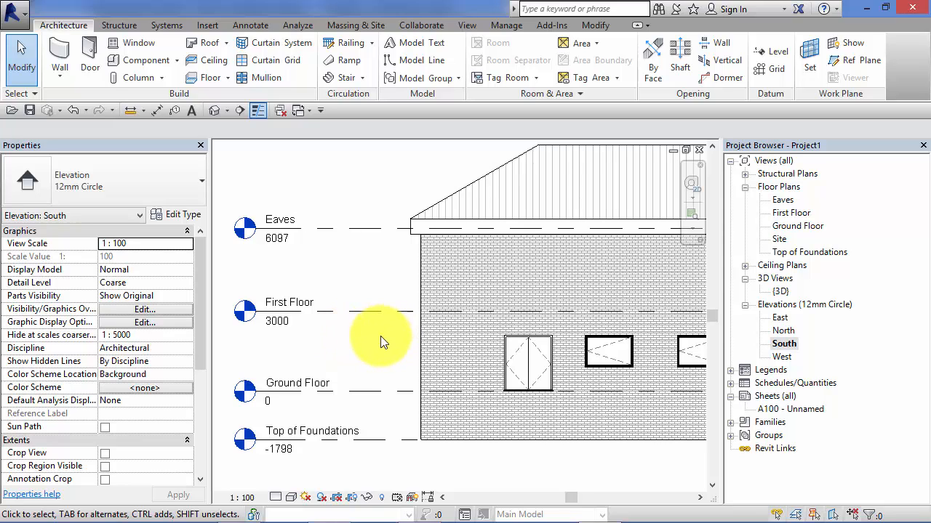
mouse_move(367, 356)
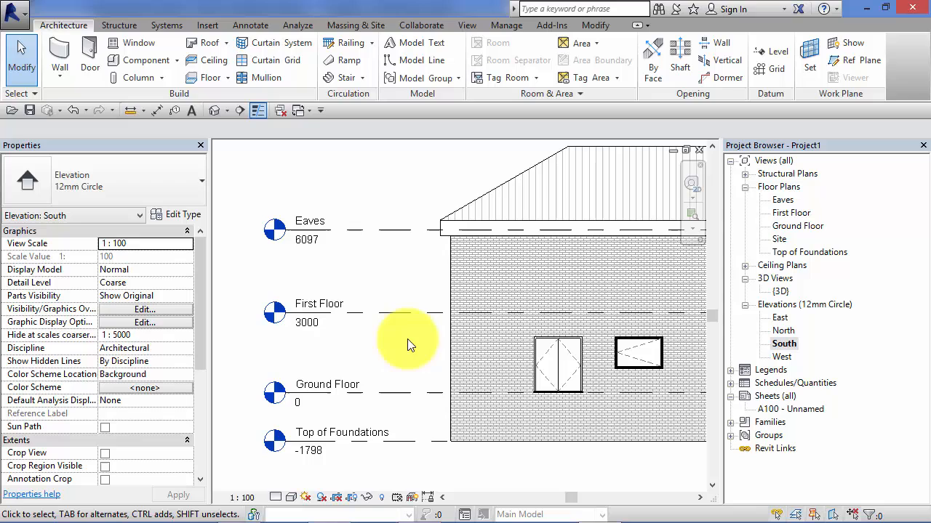
mouse_move(425, 360)
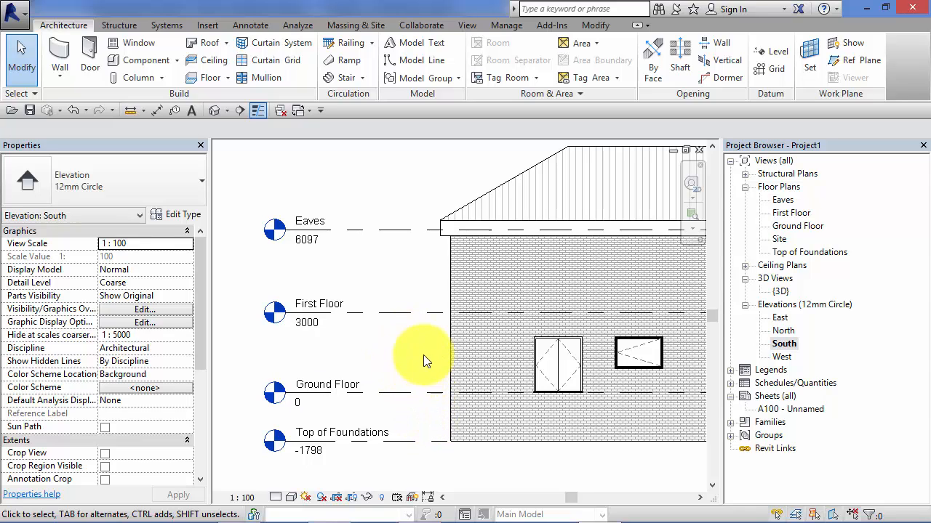
mouse_move(376, 348)
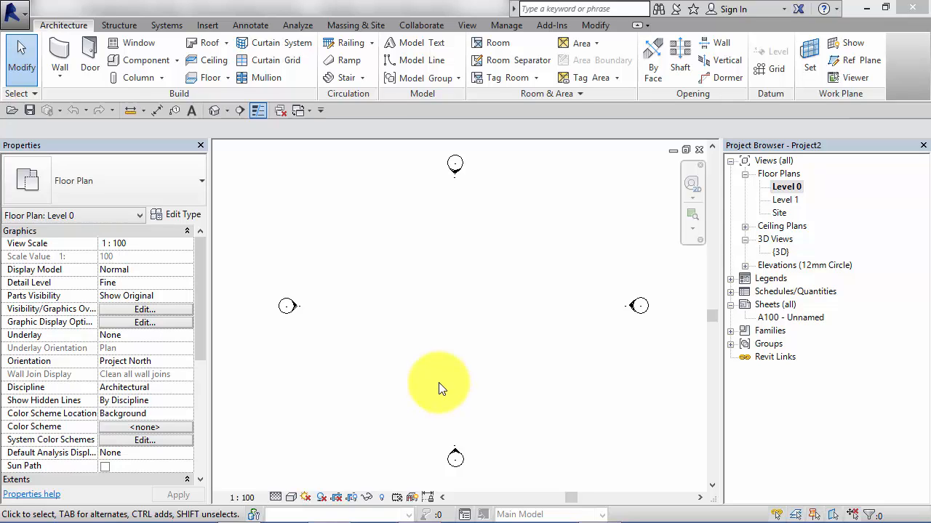
mouse_move(601, 239)
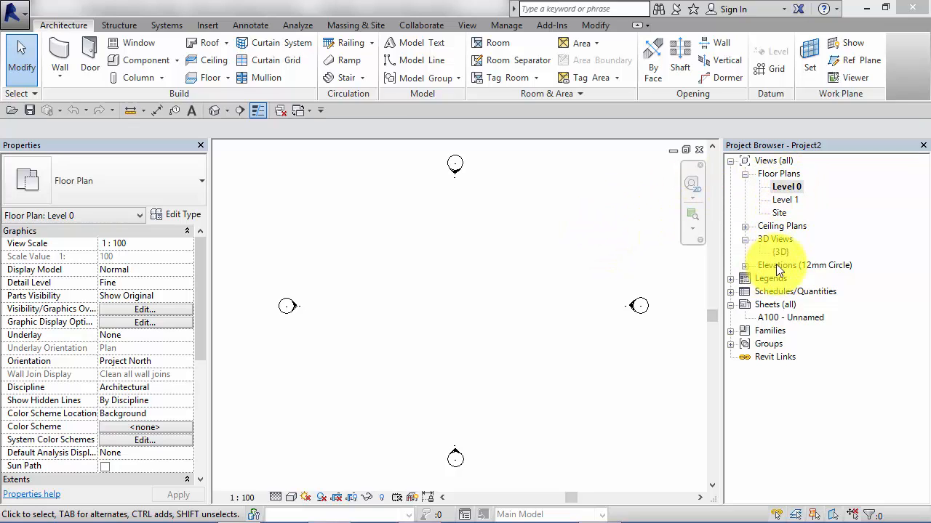
Open the new project's South elevation and select the Level 1 line at 4000
click(744, 265)
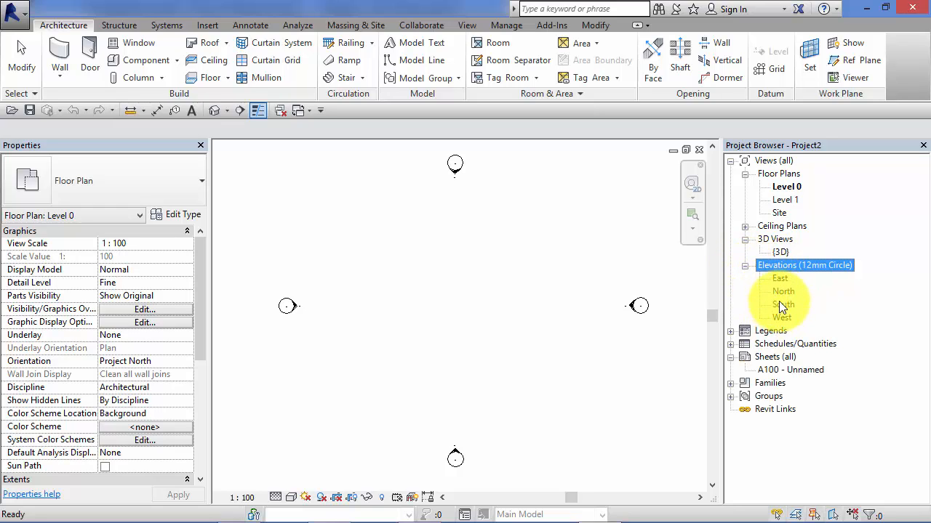
double_click(783, 304)
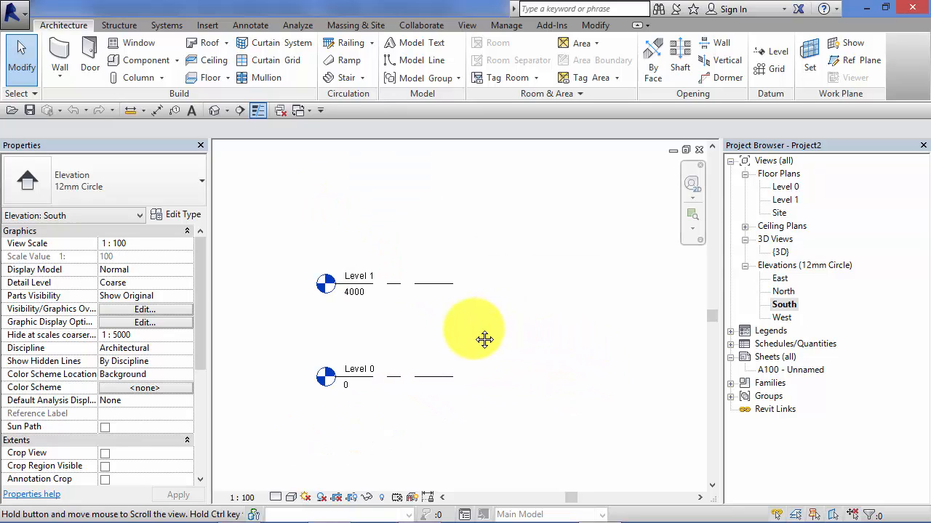
mouse_move(373, 330)
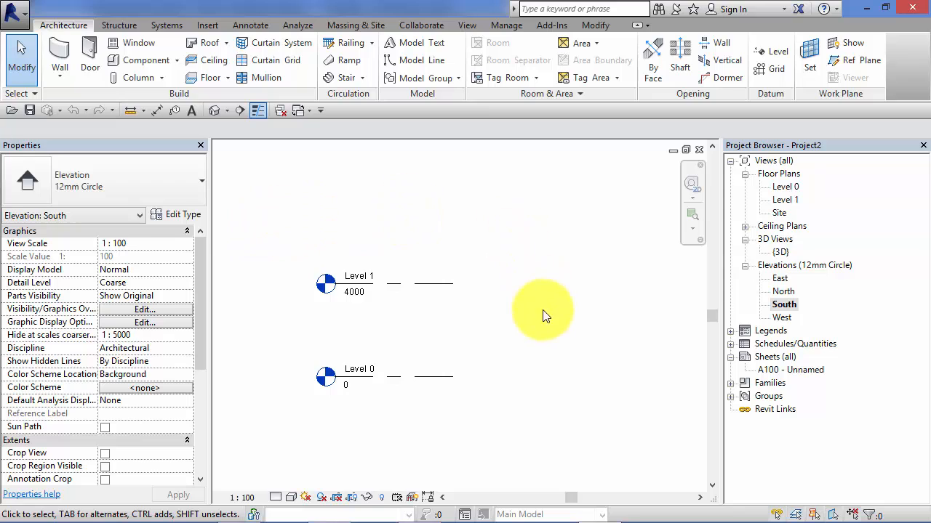
click(432, 284)
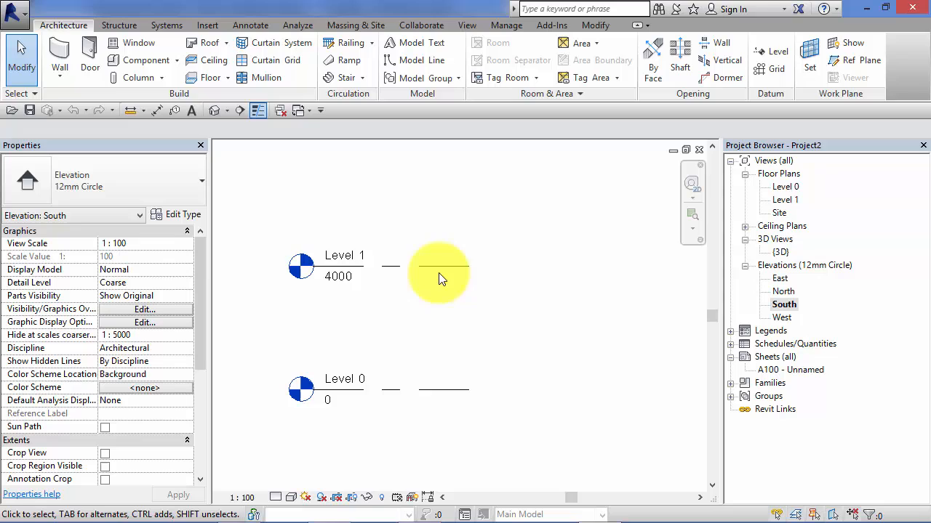
click(456, 268)
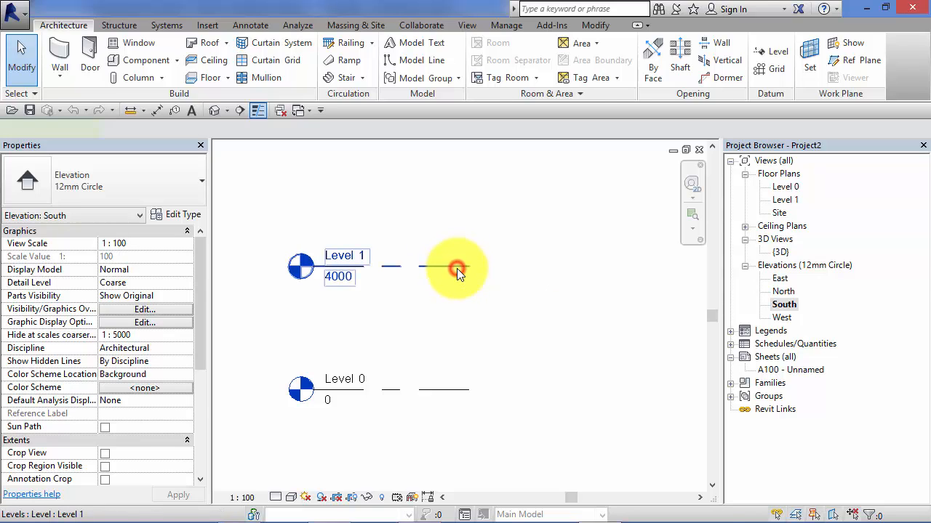
click(457, 267)
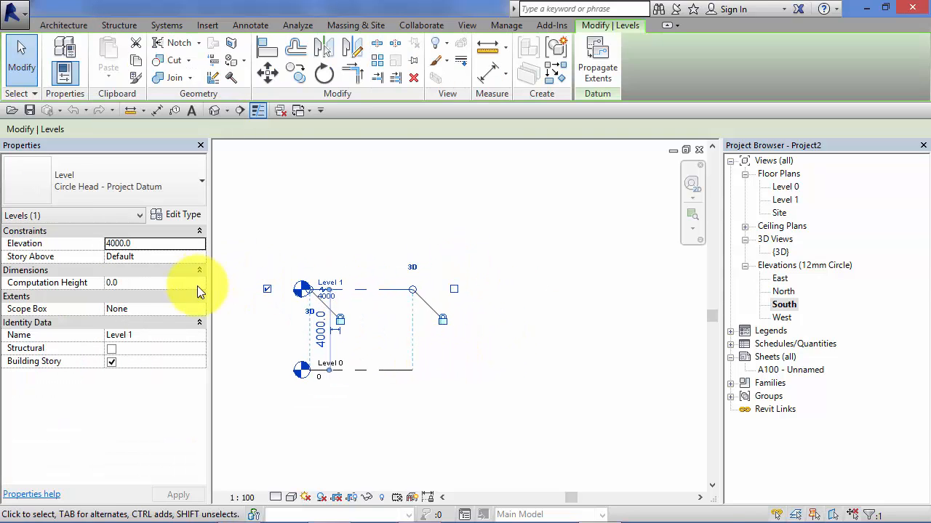
mouse_move(649, 298)
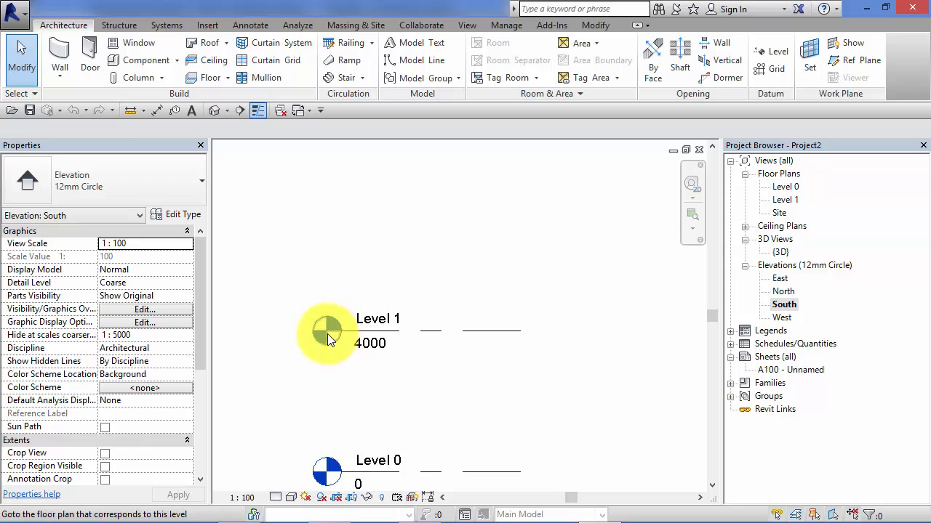
mouse_move(498, 341)
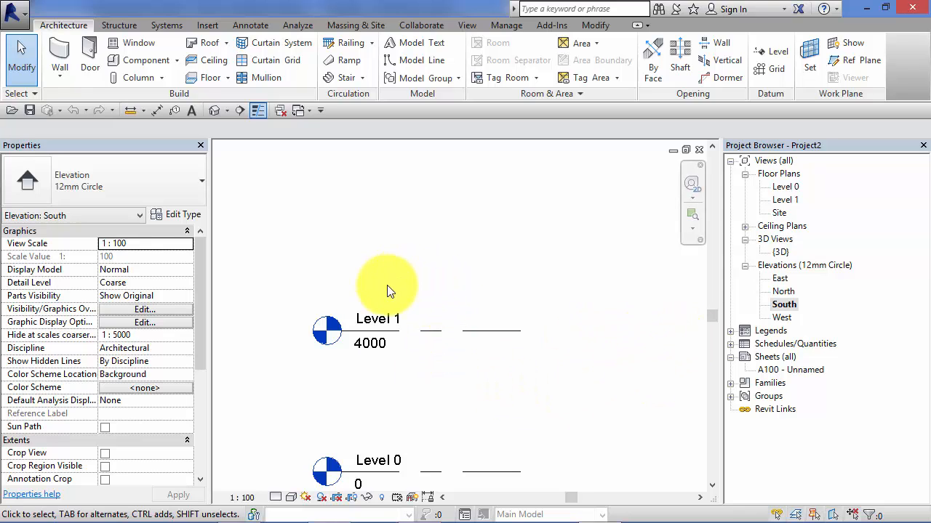
click(376, 331)
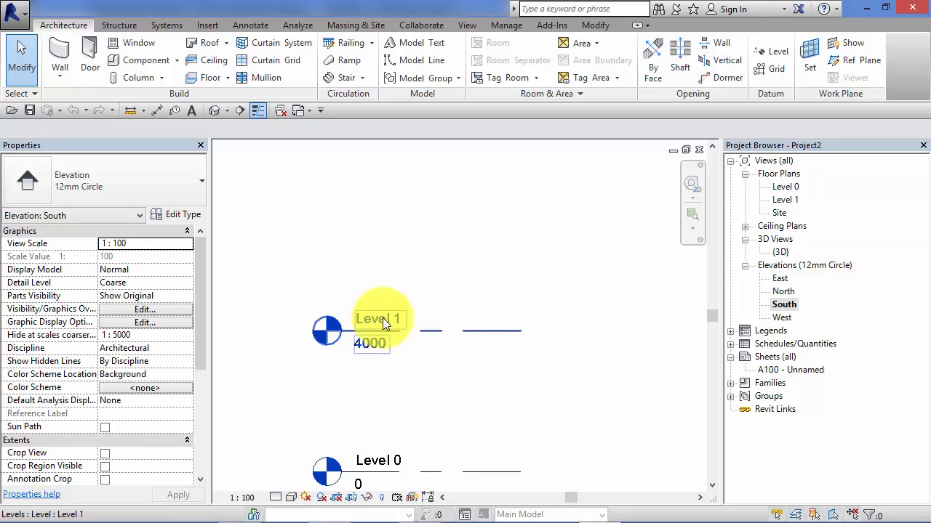
click(364, 368)
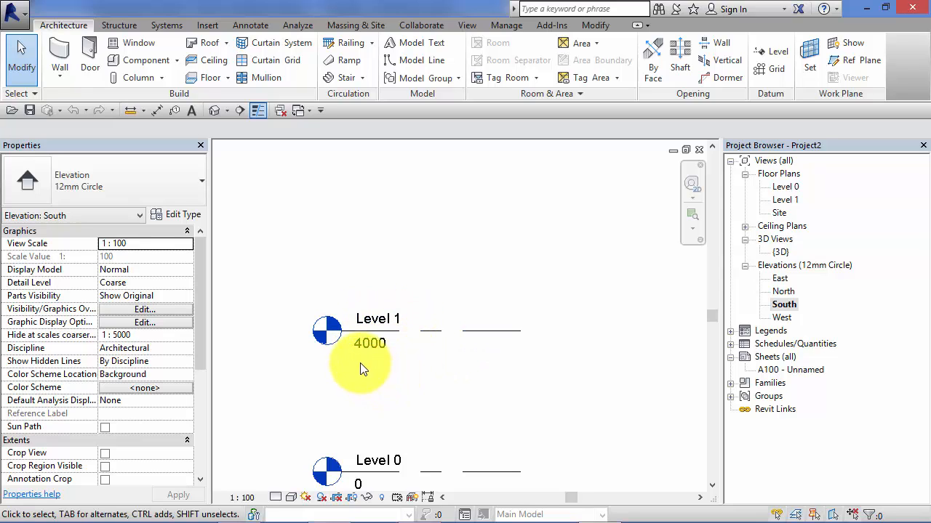
click(378, 319)
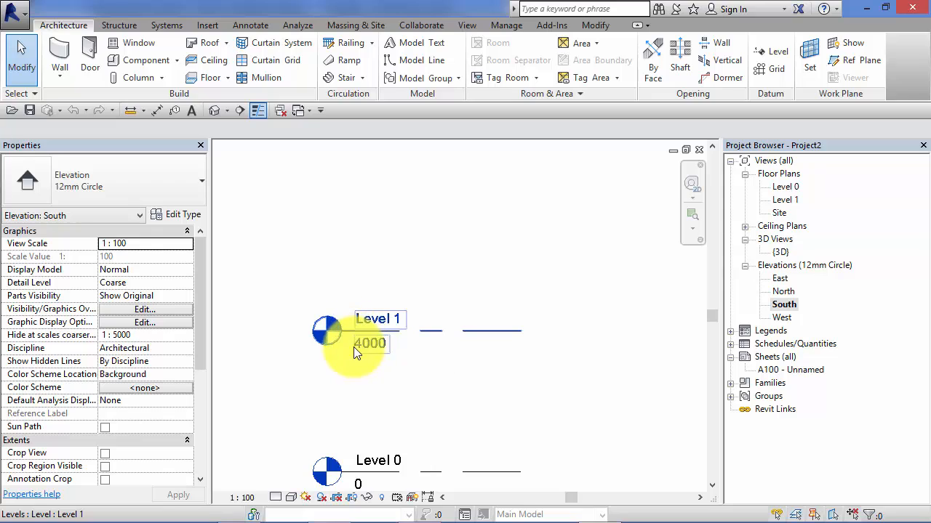
mouse_move(364, 356)
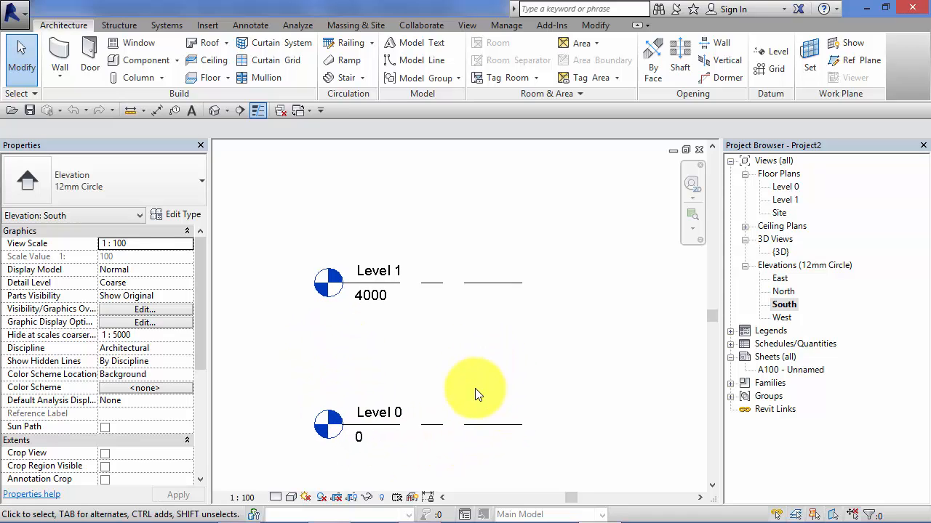
mouse_move(469, 371)
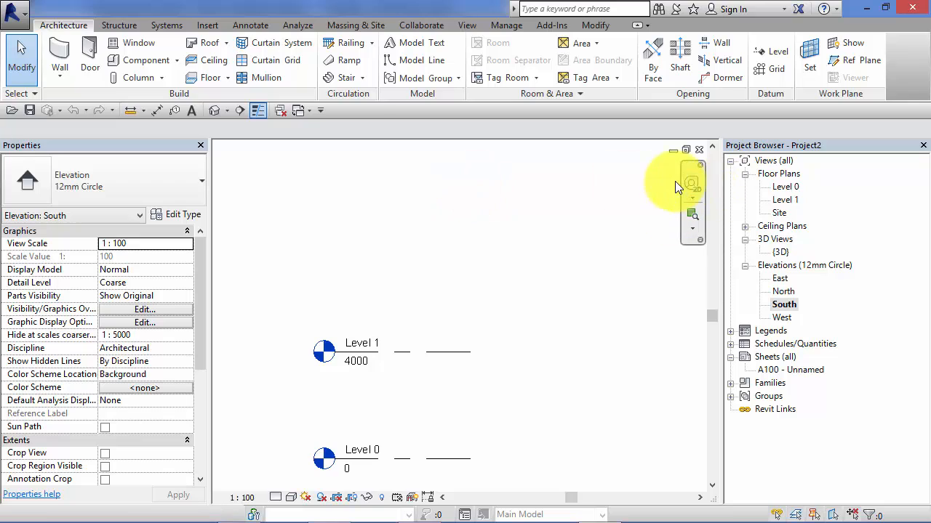
mouse_move(702, 305)
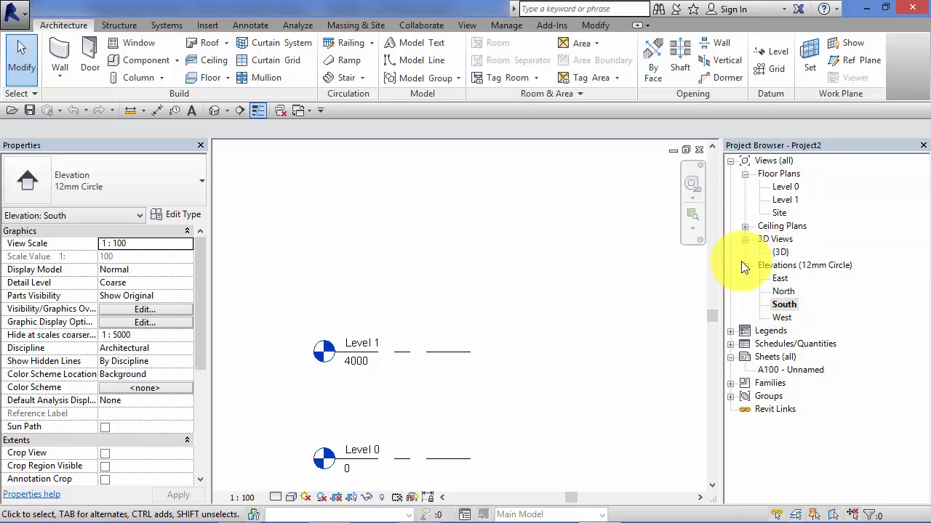
mouse_move(630, 352)
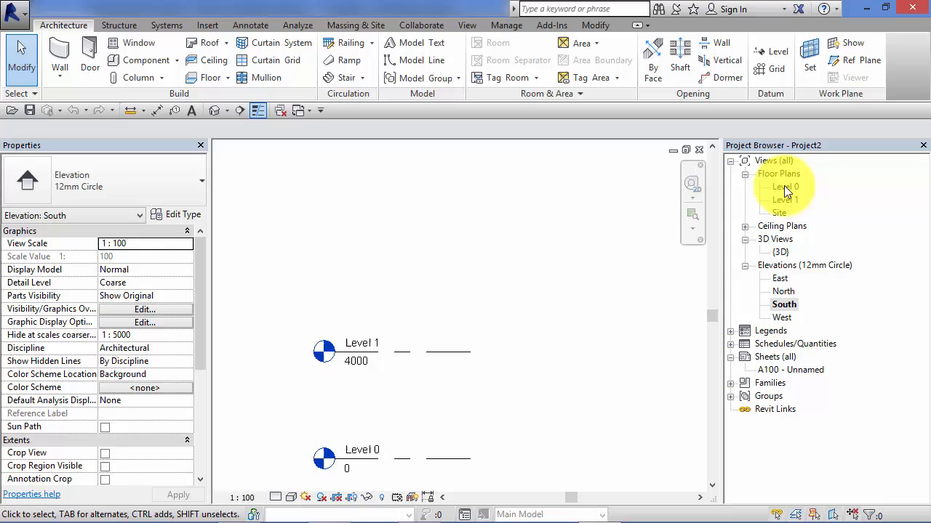
Open the Level 0 floor plan with its four elevation markers
double_click(786, 186)
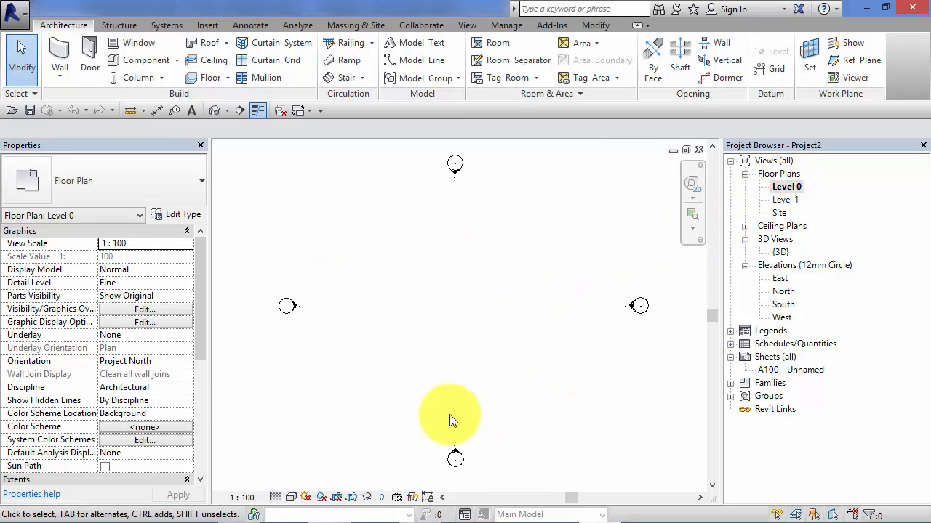
mouse_move(284, 207)
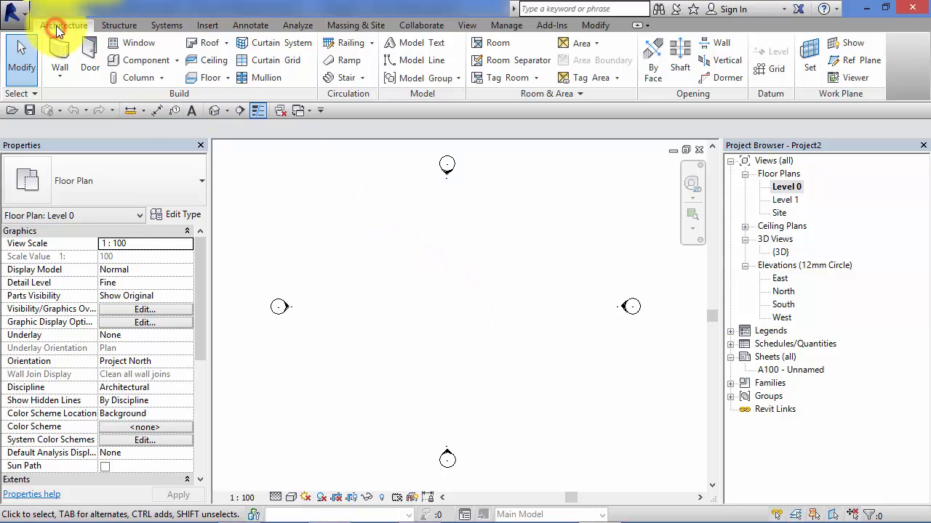
mouse_move(419, 78)
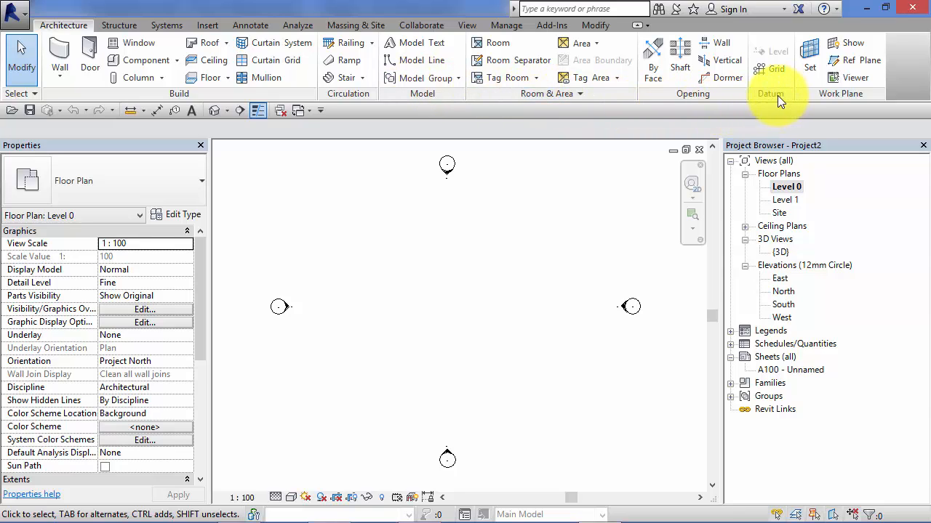
mouse_move(776, 51)
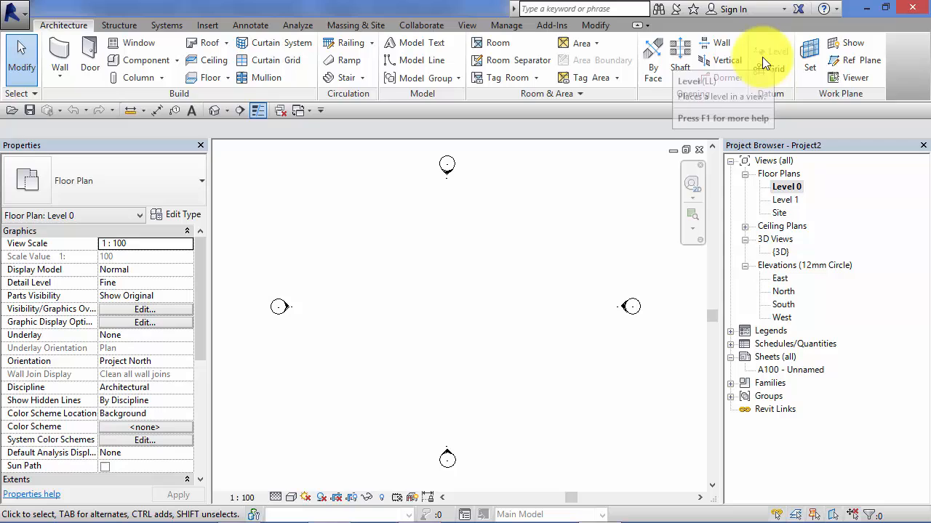
mouse_move(731, 100)
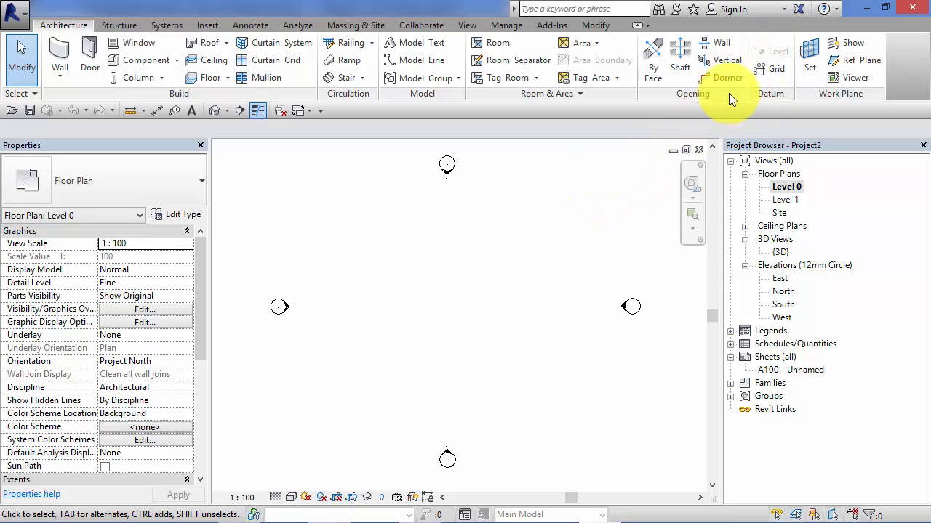
mouse_move(775, 51)
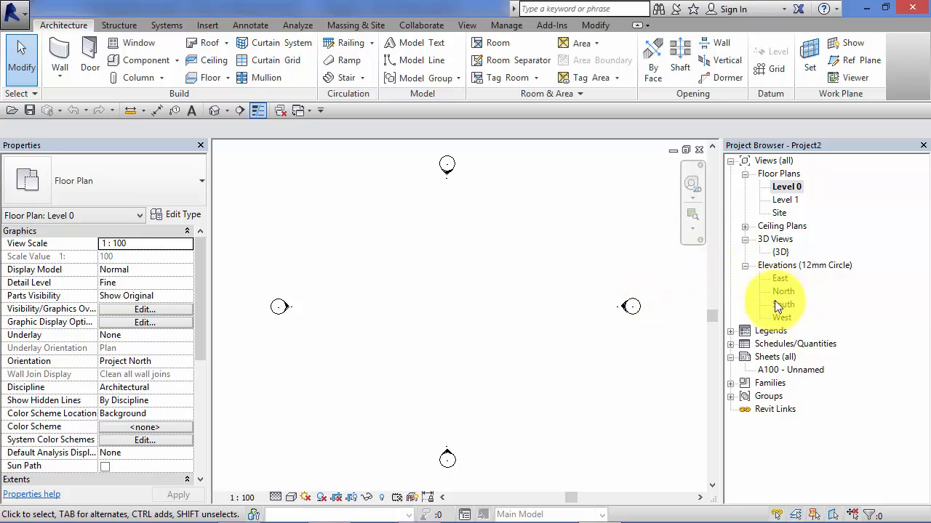
Reopen the South elevation and start the Level tool for Levels 2 and 3
double_click(784, 304)
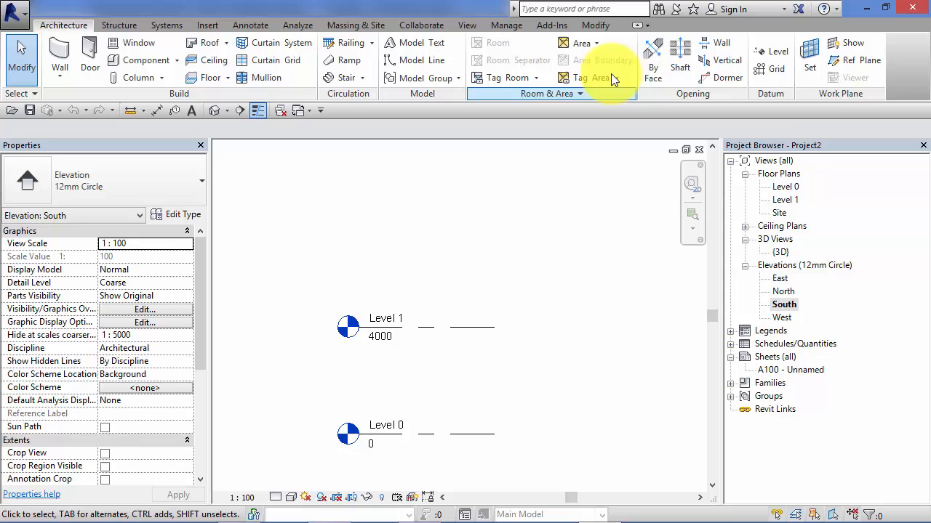
mouse_move(770, 52)
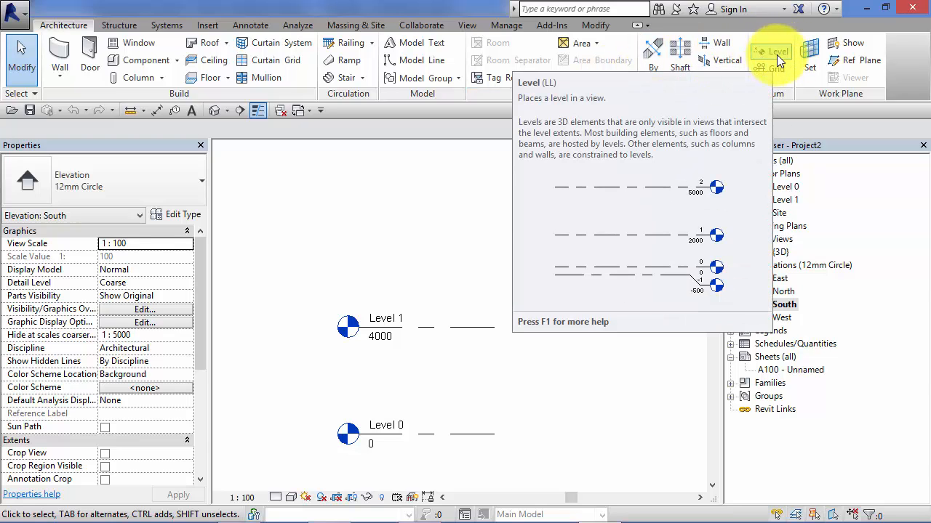
click(771, 51)
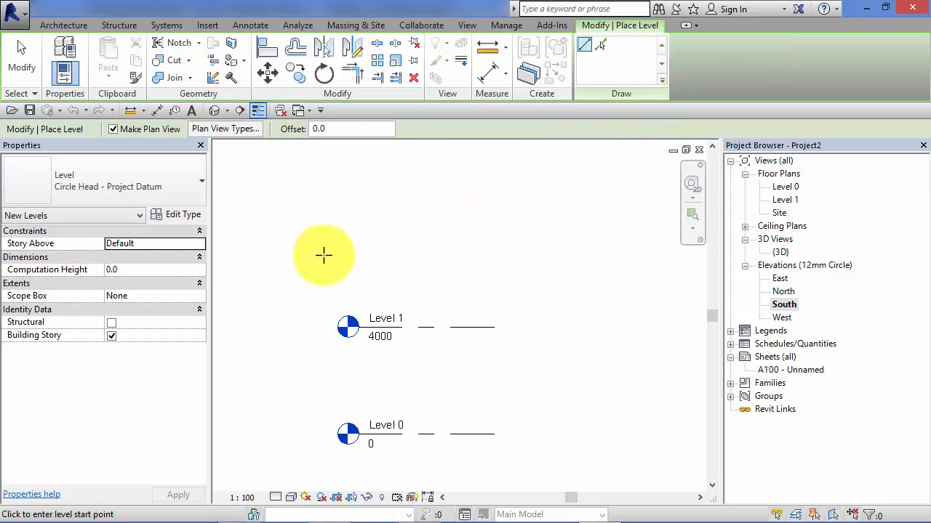
mouse_move(326, 247)
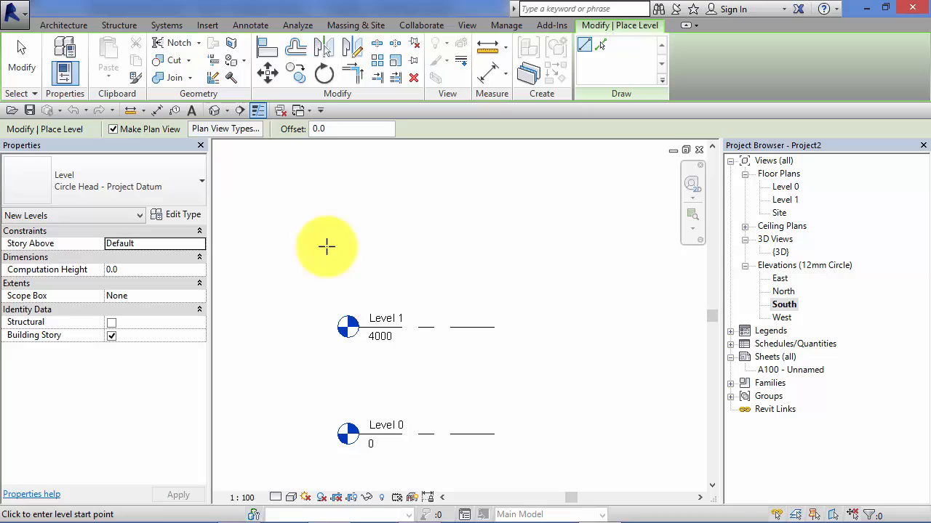
mouse_move(347, 256)
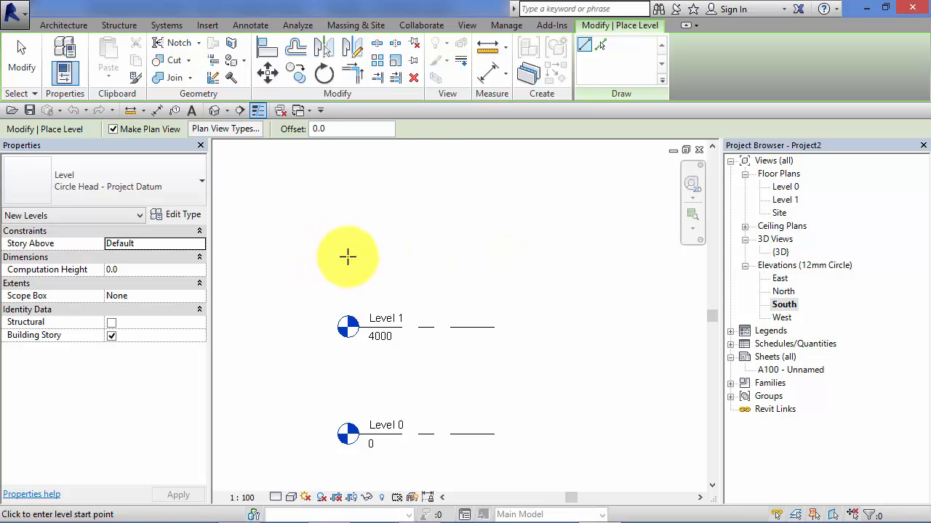
mouse_move(336, 256)
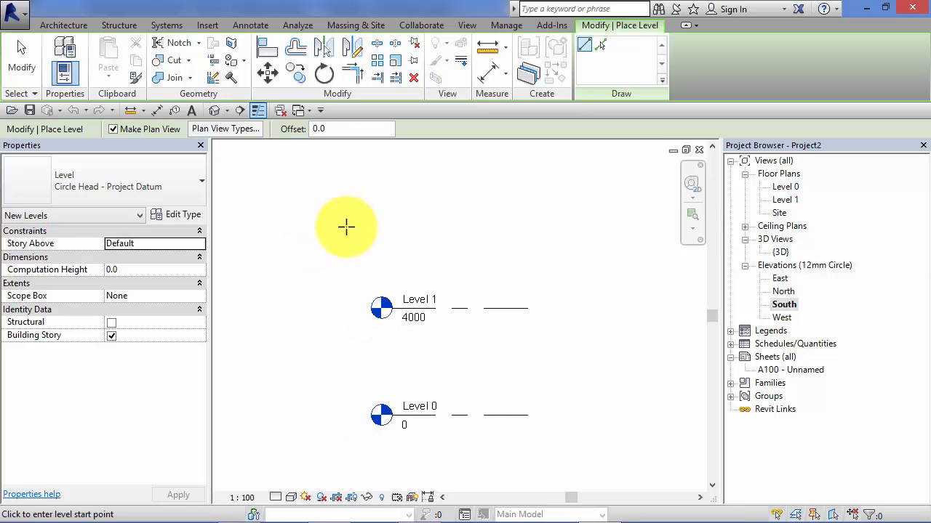
mouse_move(398, 222)
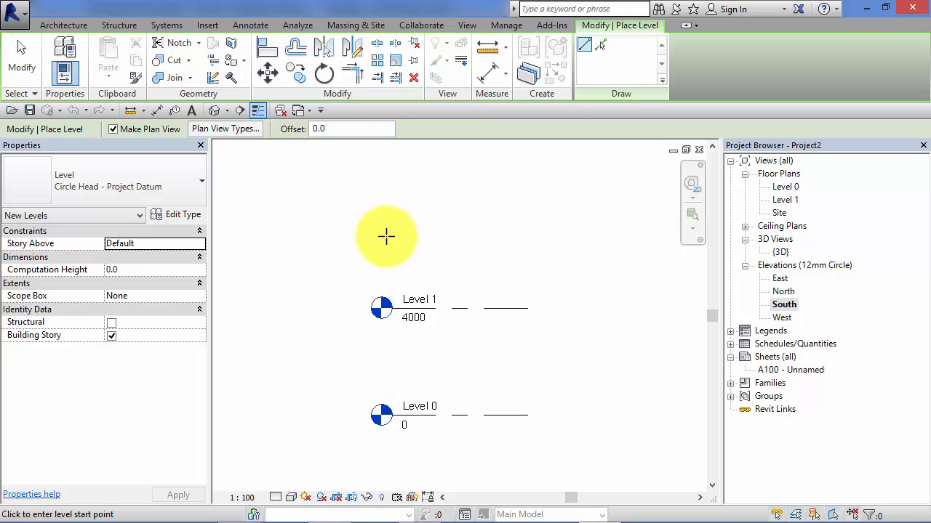
mouse_move(393, 236)
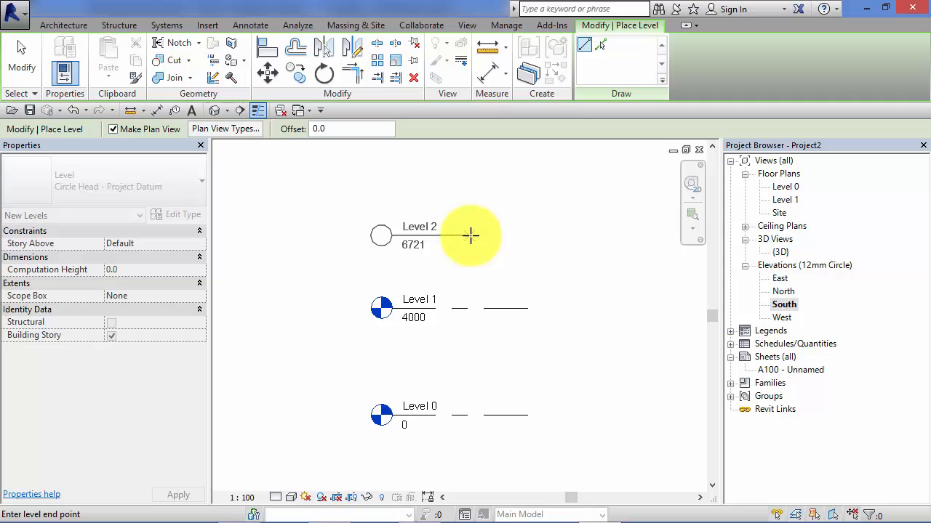
mouse_move(492, 233)
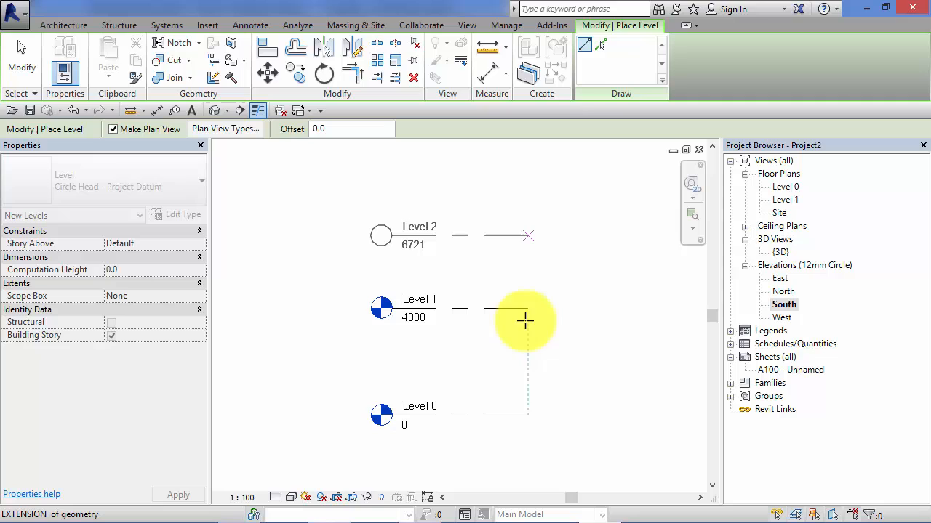
mouse_move(525, 234)
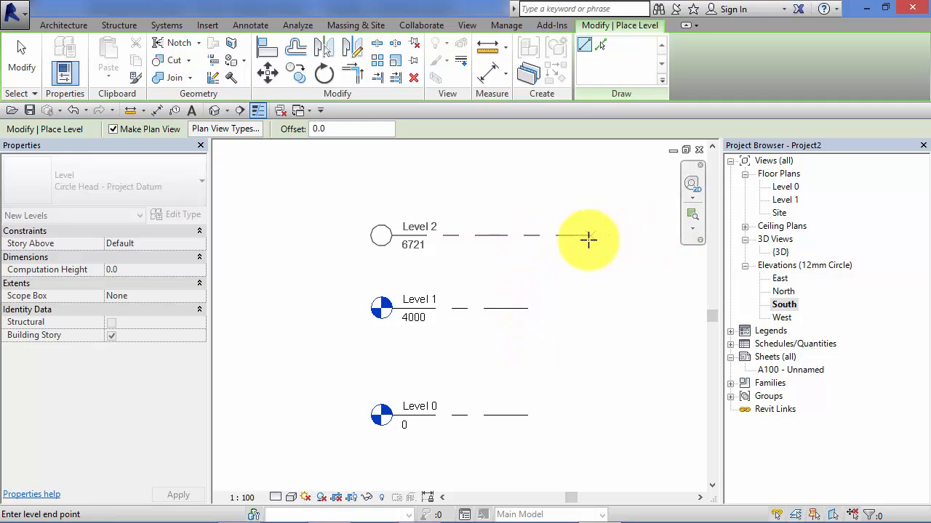
mouse_move(506, 230)
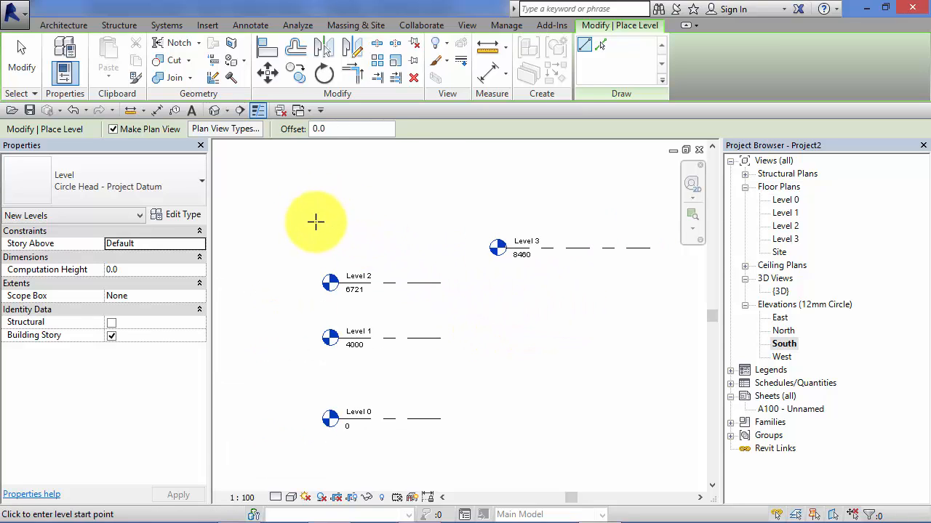
mouse_move(515, 149)
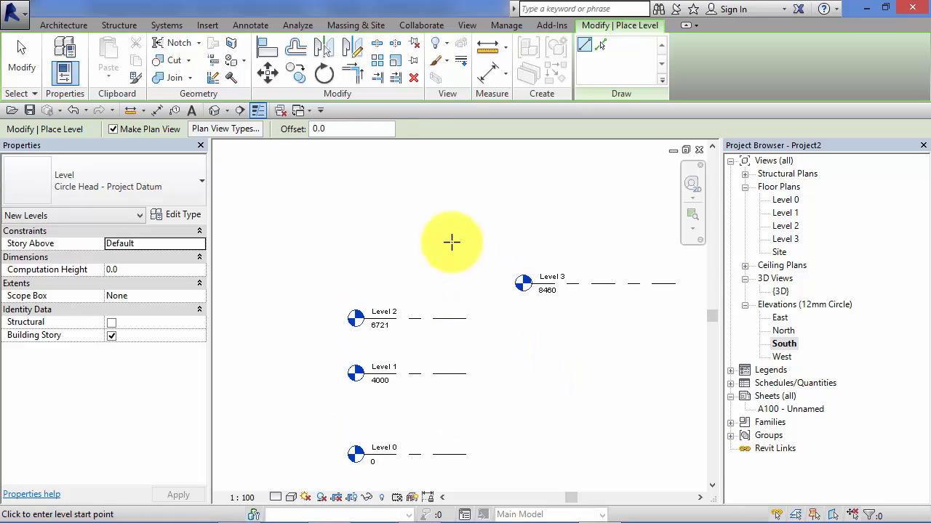
mouse_move(449, 211)
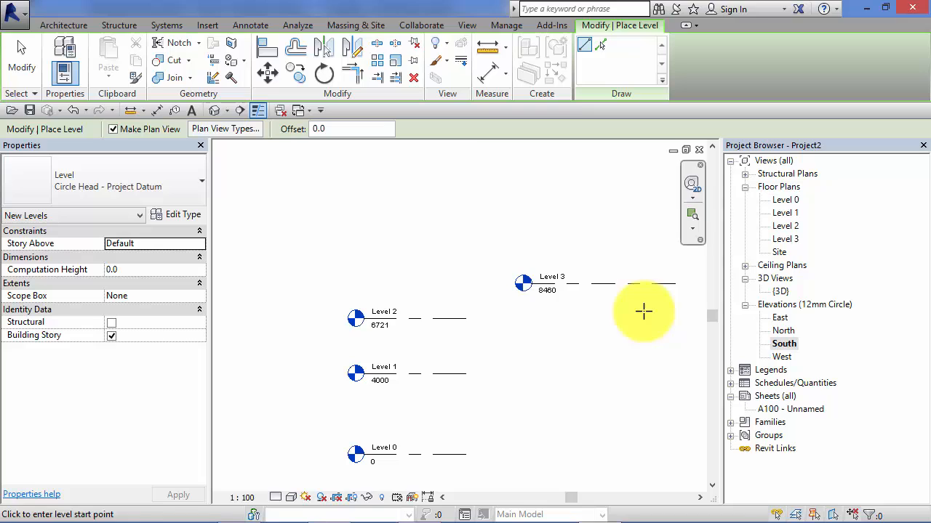
mouse_move(443, 207)
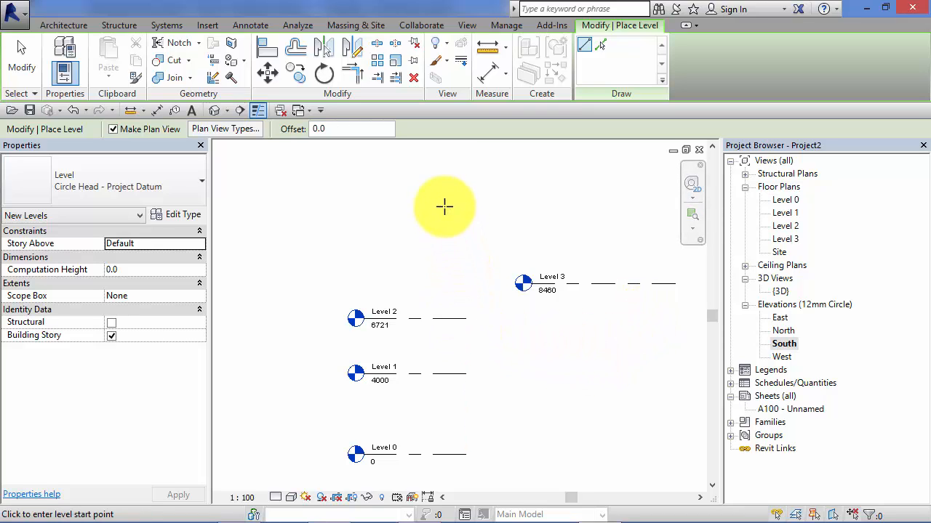
mouse_move(427, 232)
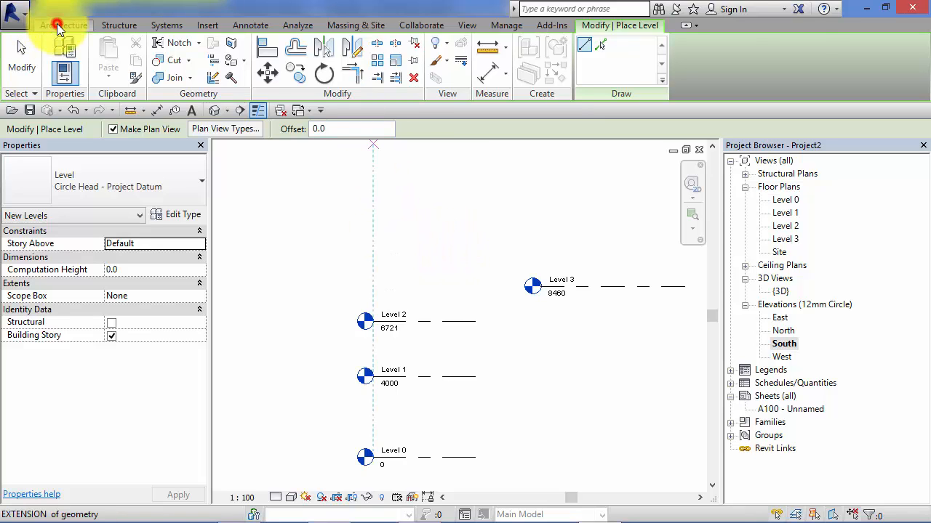
Begin placing Level 4 above Level 3 in the South elevation
click(63, 25)
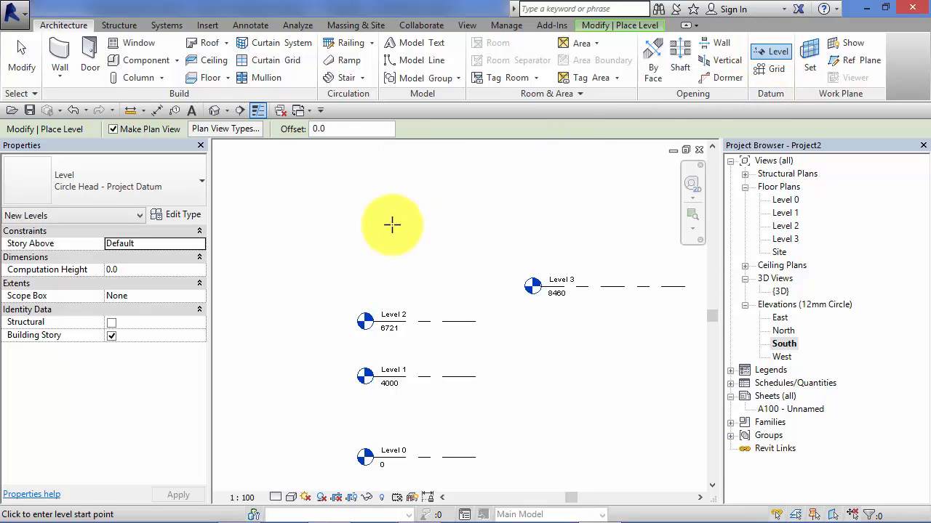
click(392, 224)
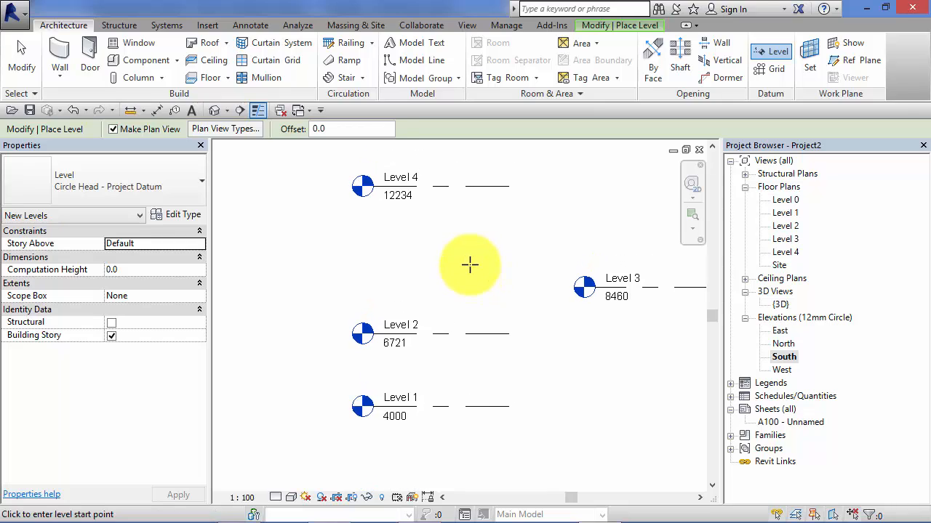
mouse_move(462, 269)
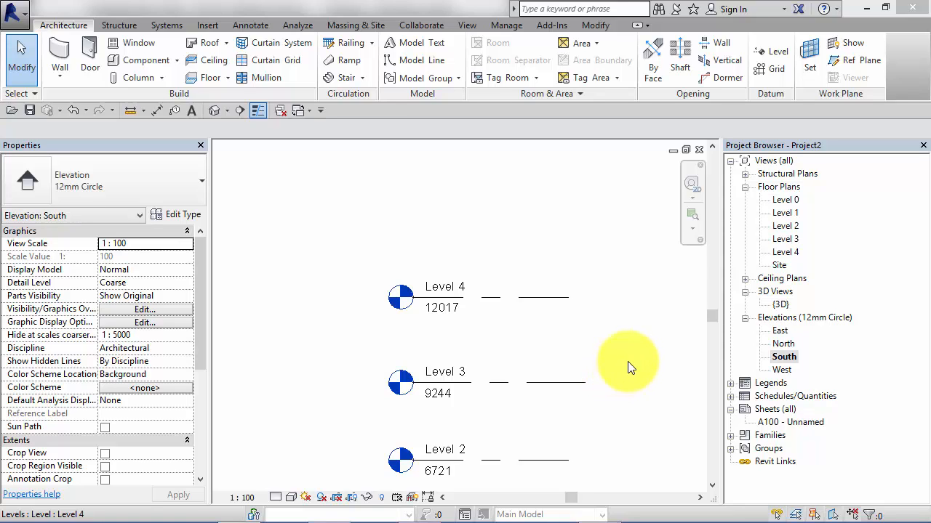
mouse_move(622, 356)
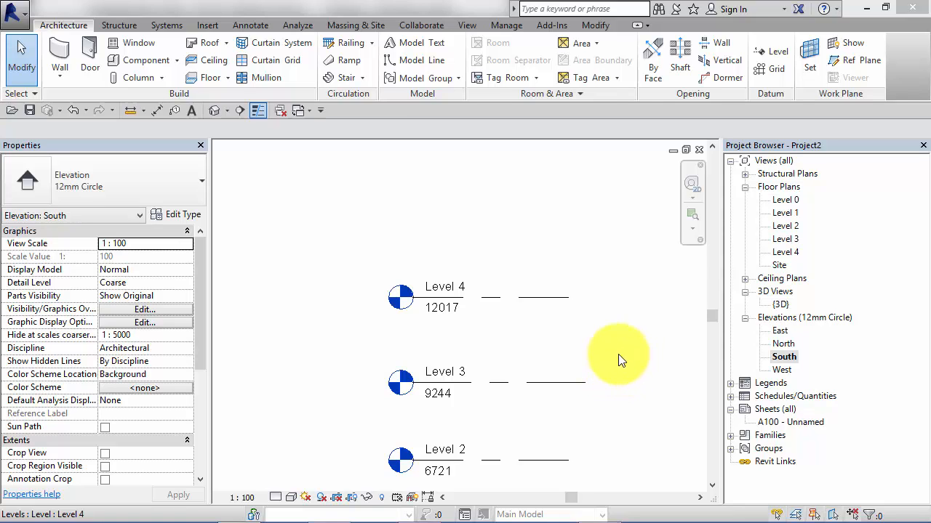
mouse_move(611, 331)
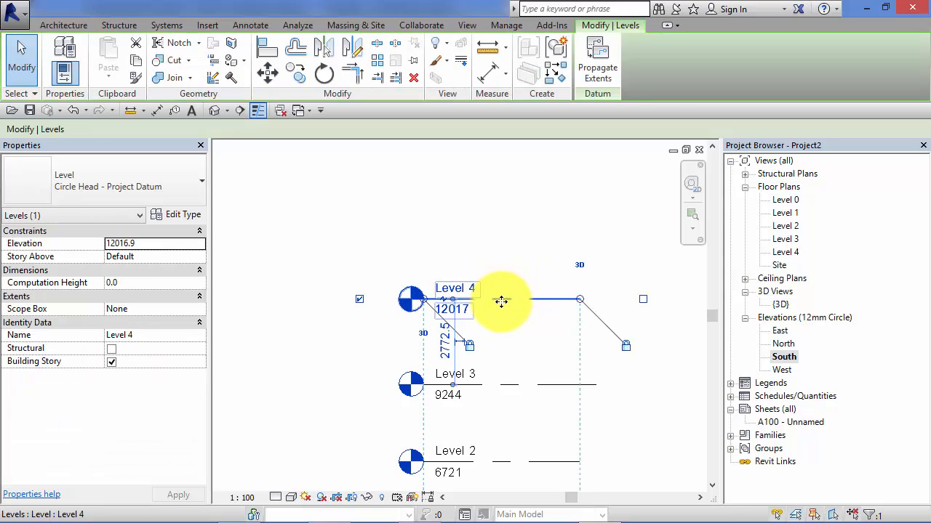
mouse_move(502, 301)
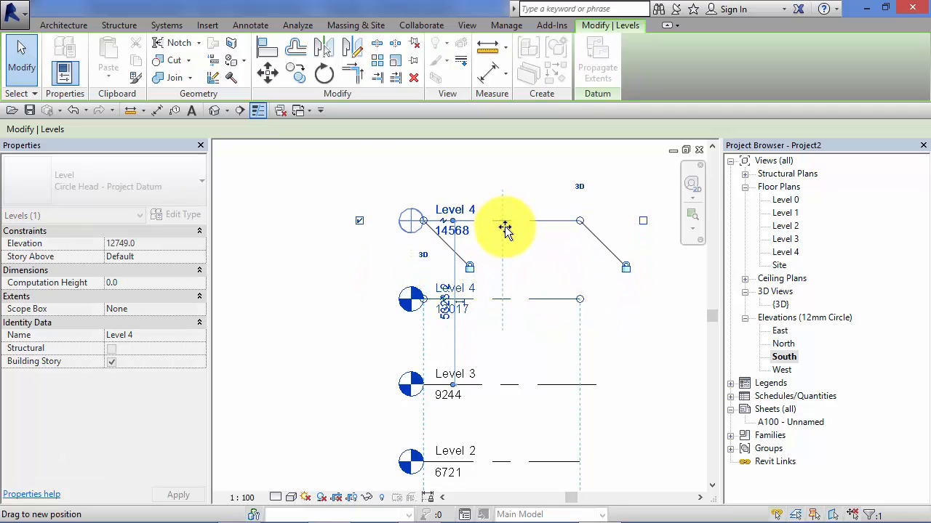
Drag Level 4 upward to about 13292, then deselect it
drag(505, 226, 501, 273)
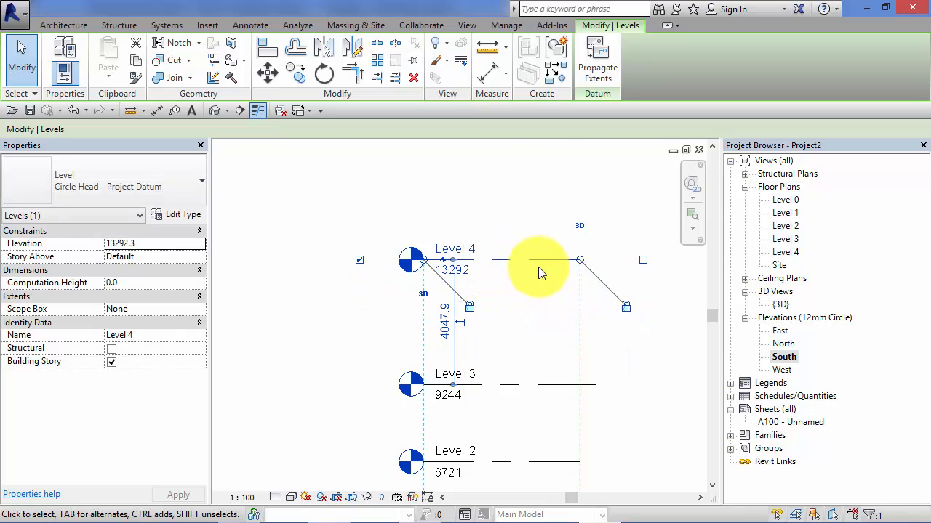
click(538, 272)
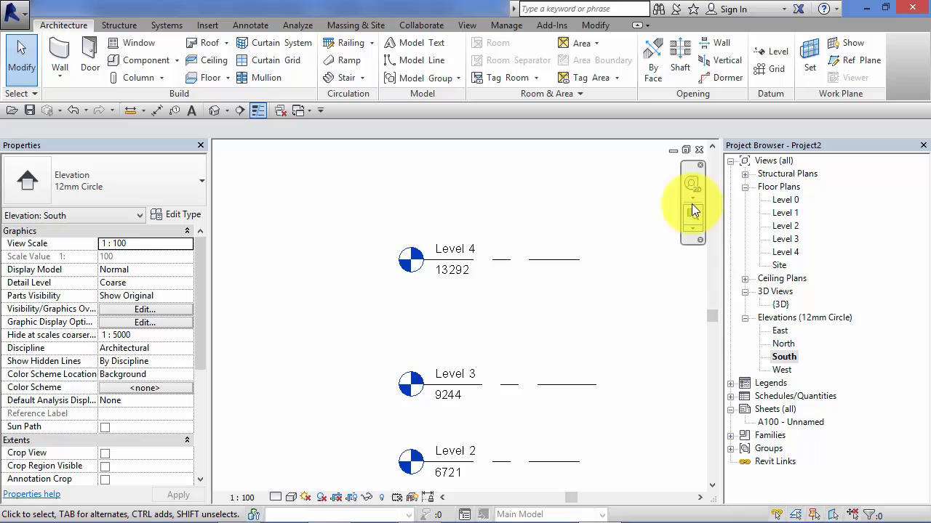
Enter 14000 as Level 4's elevation value
click(553, 259)
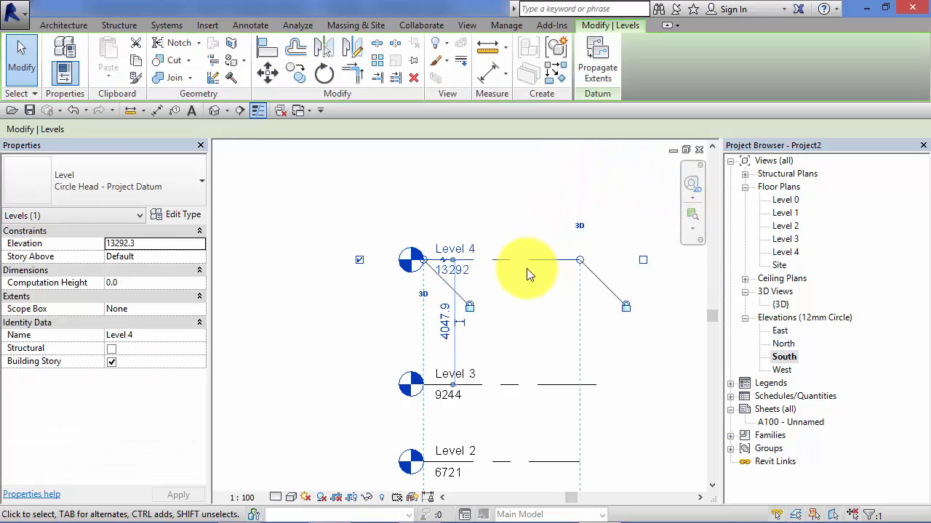
double_click(453, 270)
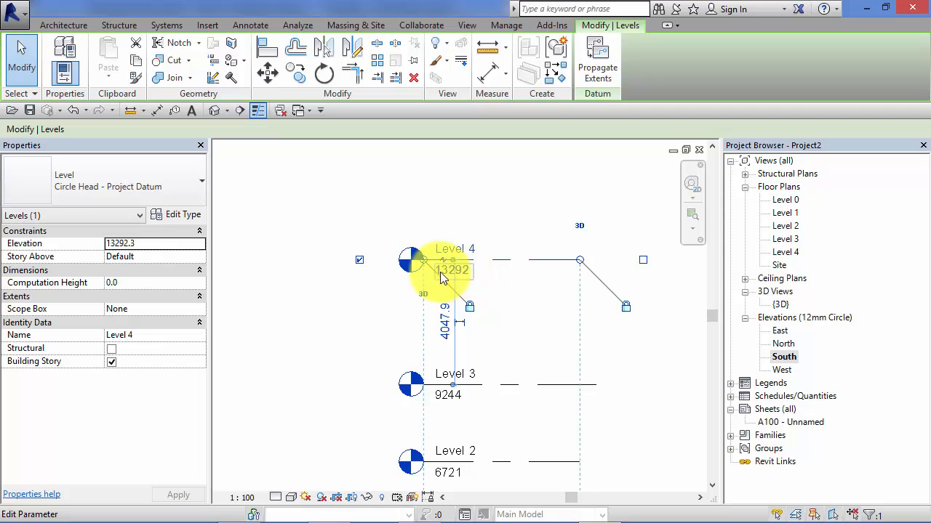
mouse_move(469, 277)
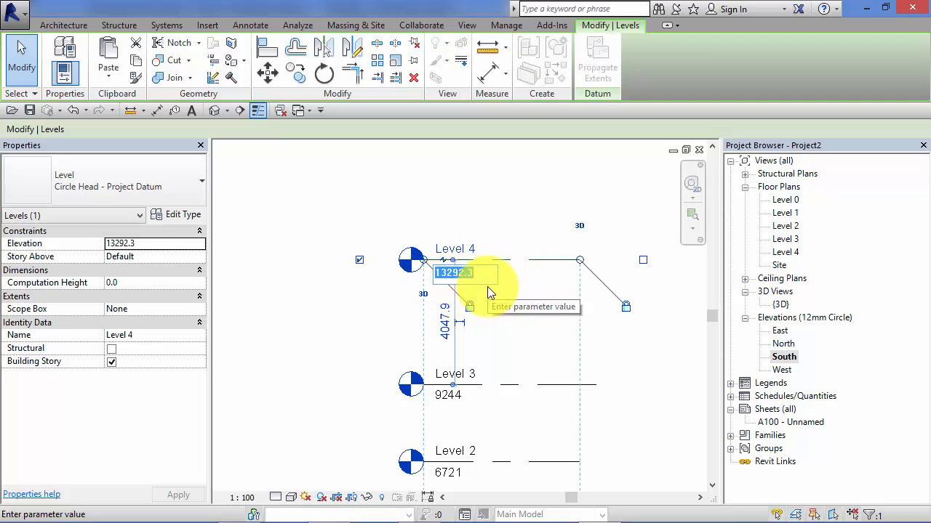
text(14000)
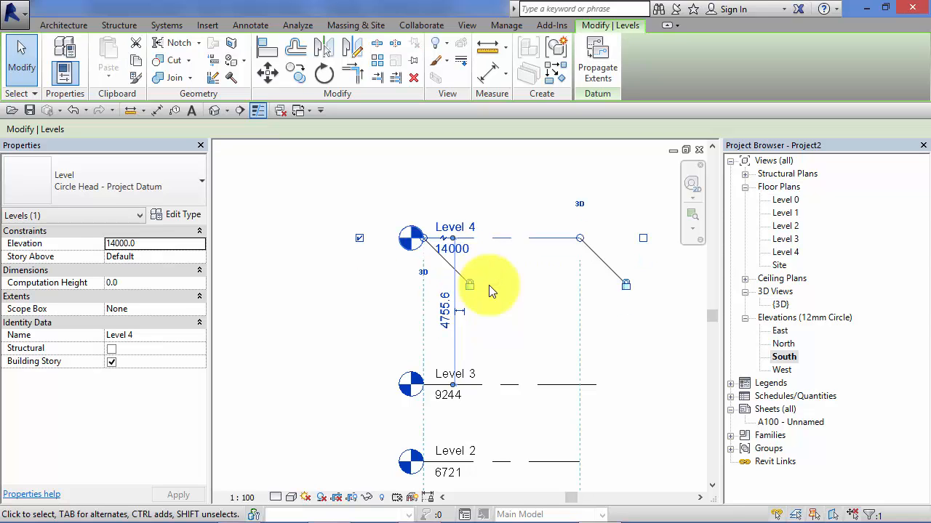
mouse_move(618, 313)
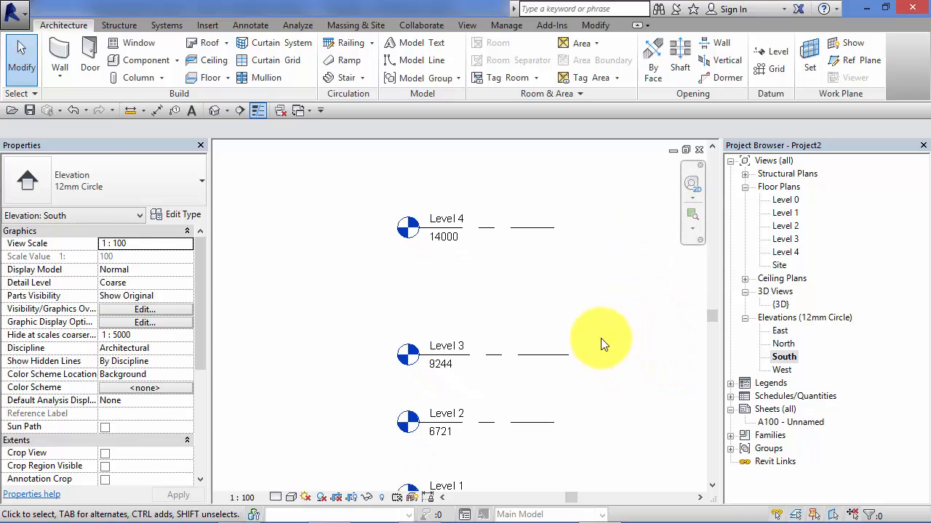
mouse_move(559, 364)
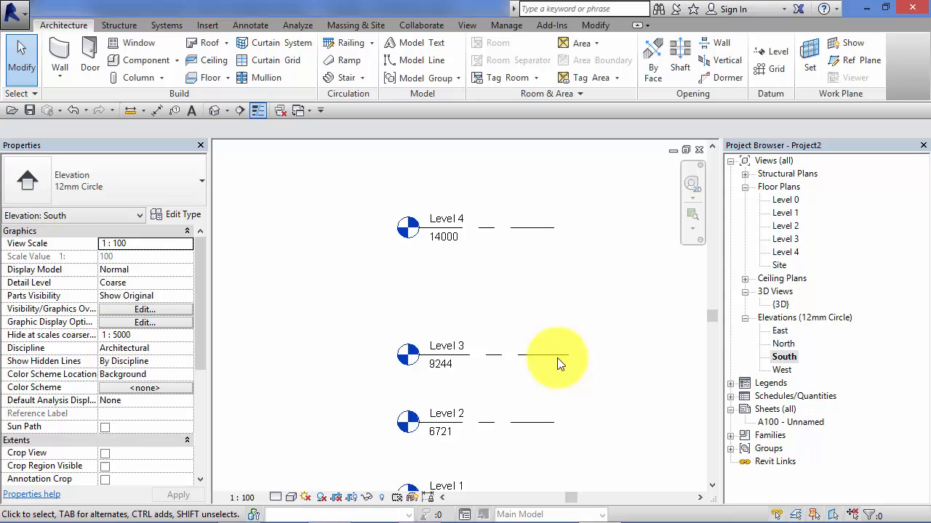
Select Level 3 to show its 9244.4 elevation and 4755.6 gap to Level 4
click(544, 356)
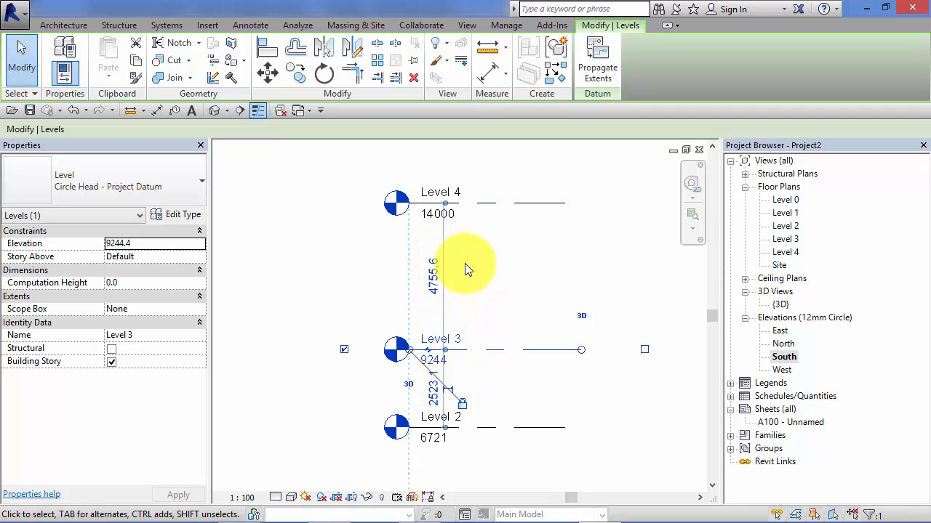
mouse_move(447, 269)
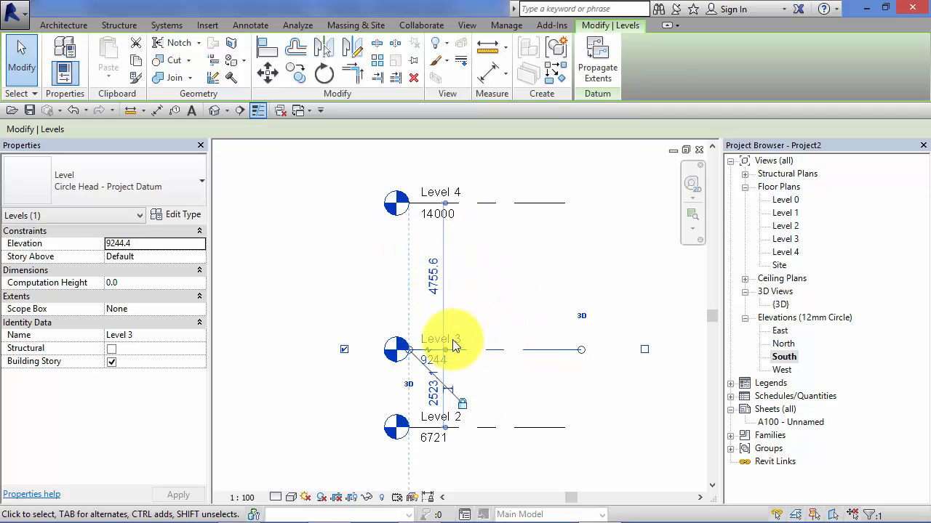
mouse_move(494, 361)
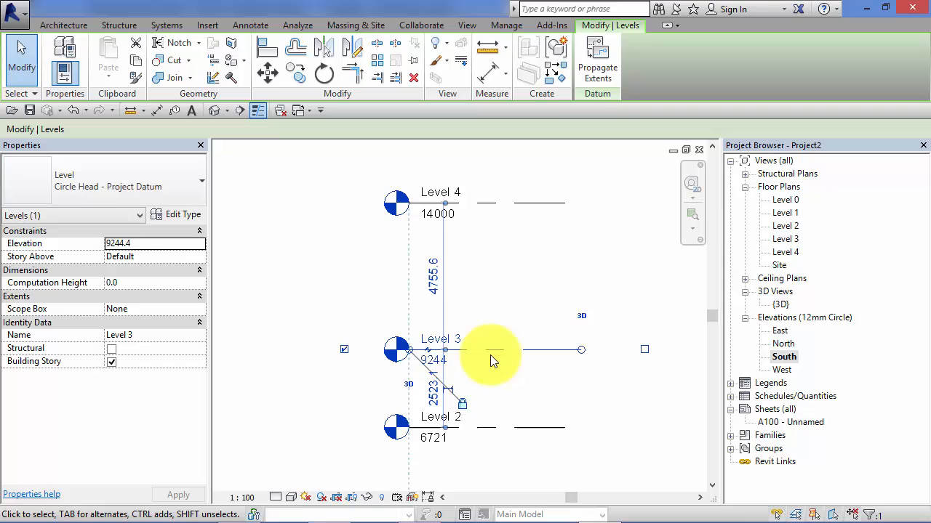
mouse_move(422, 262)
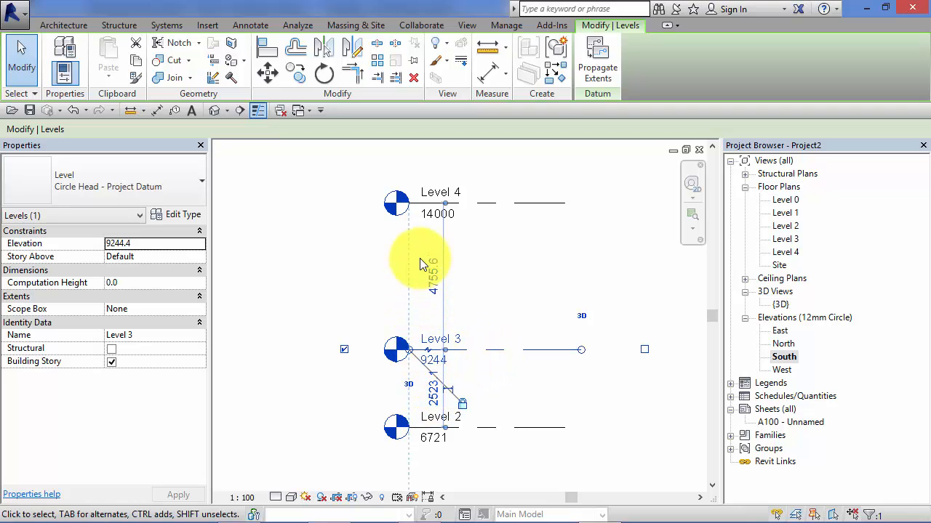
mouse_move(466, 283)
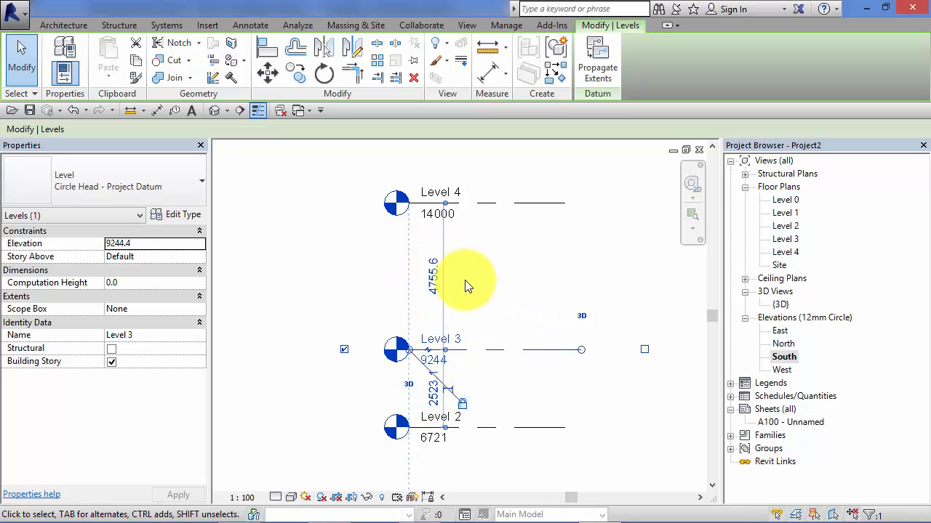
Change the 4755.6 dimension above Level 3 to 3500, placing it at 10500
click(436, 280)
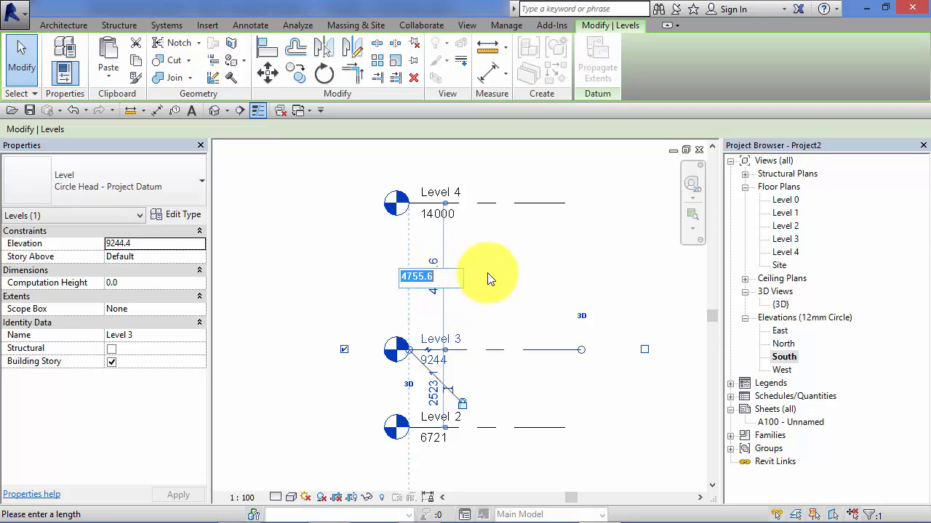
text(35)
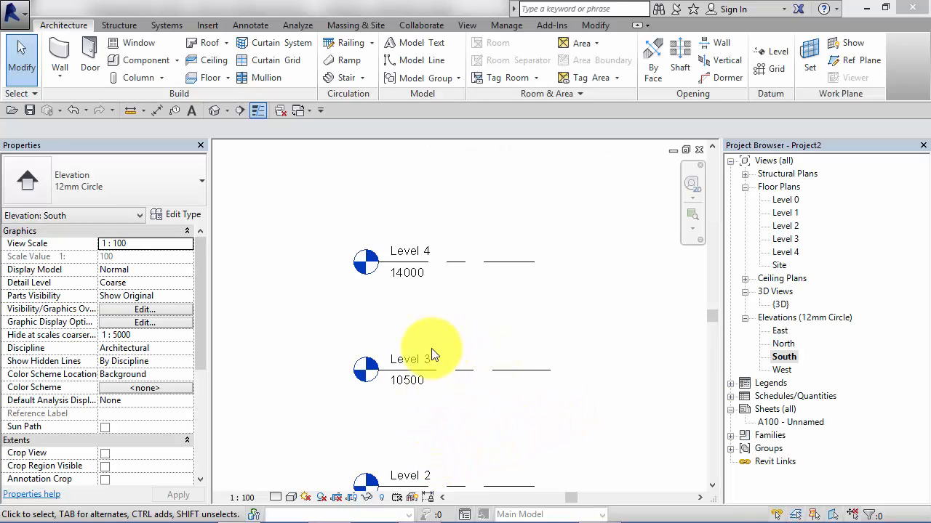
mouse_move(445, 302)
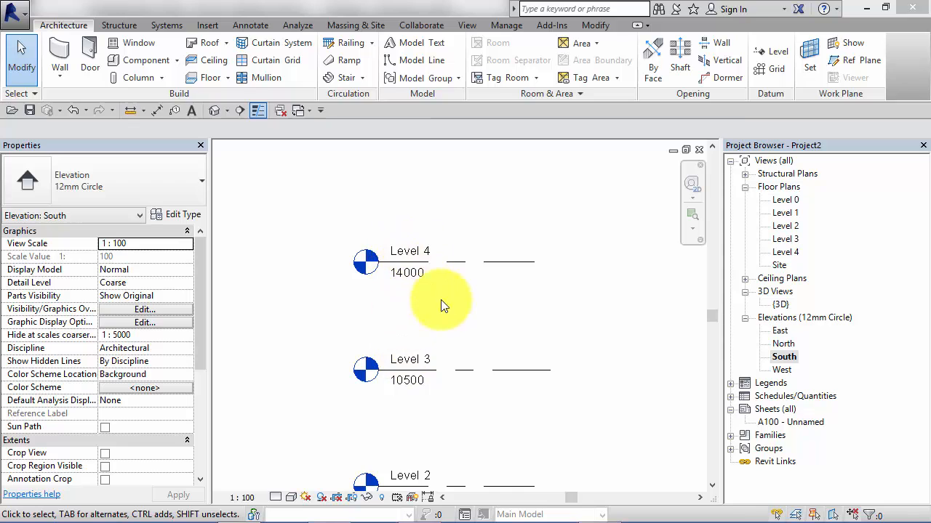
mouse_move(429, 367)
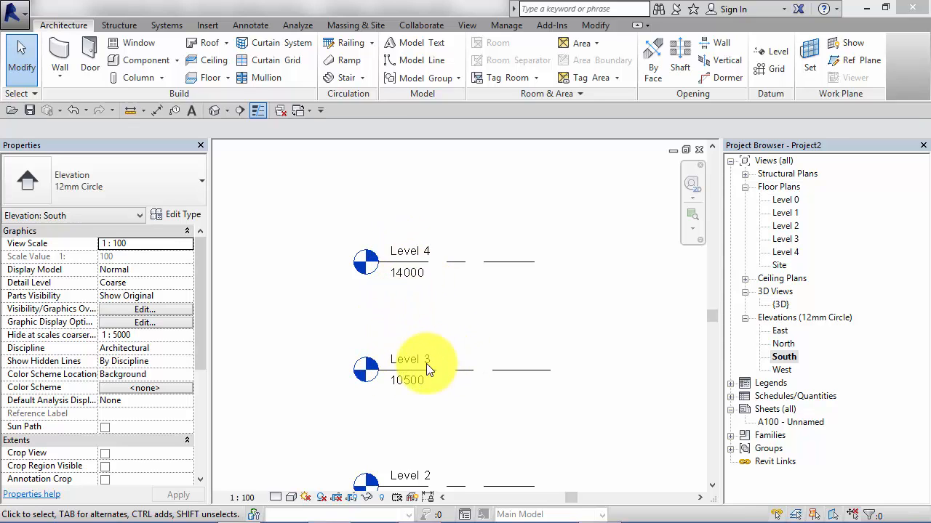
mouse_move(415, 302)
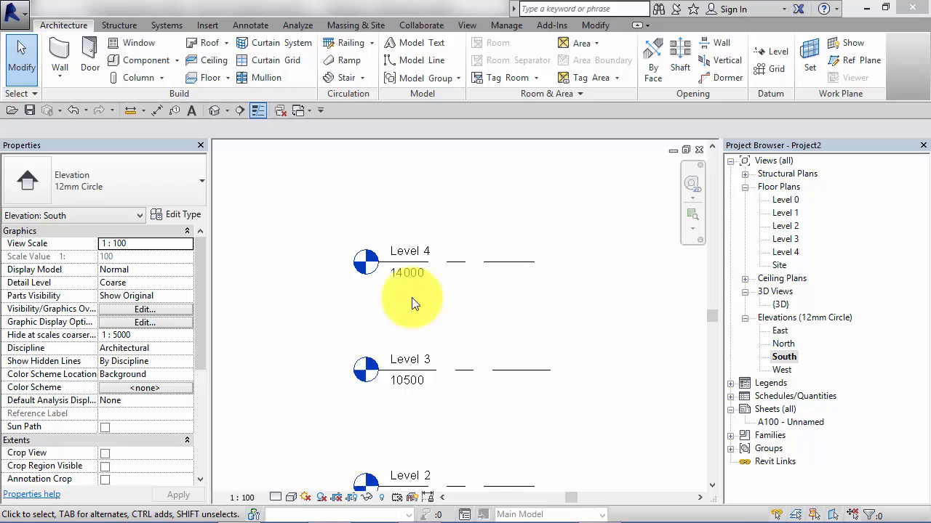
mouse_move(509, 333)
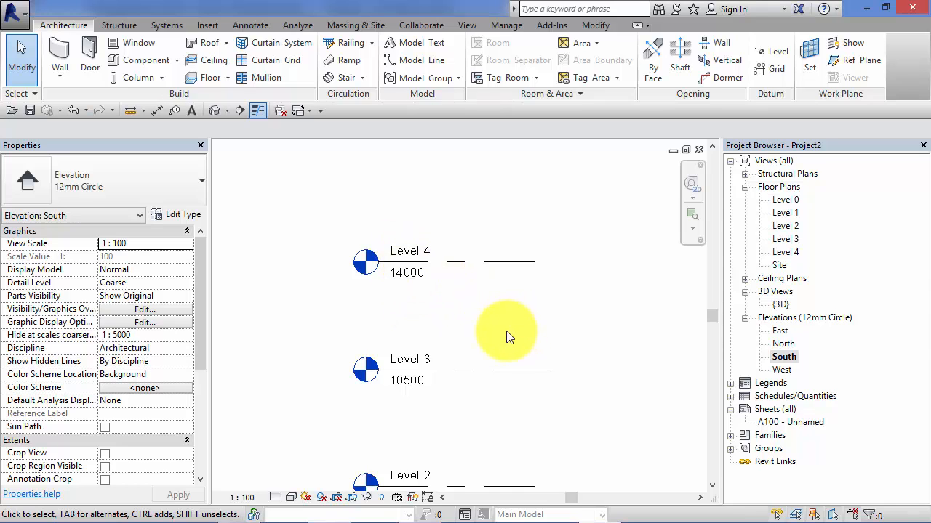
Change the Level 4 name label at 14000 to 'Eaves Height'
click(409, 250)
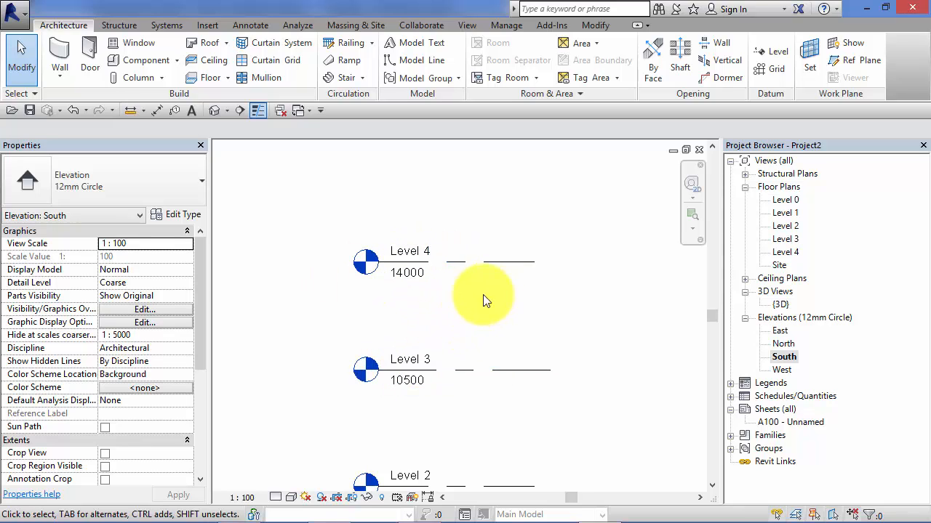
mouse_move(582, 349)
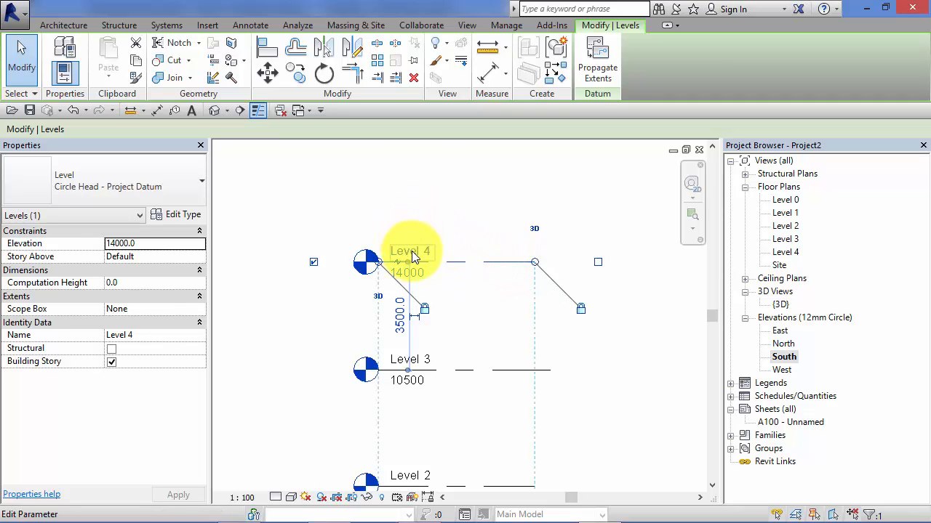
double_click(409, 251)
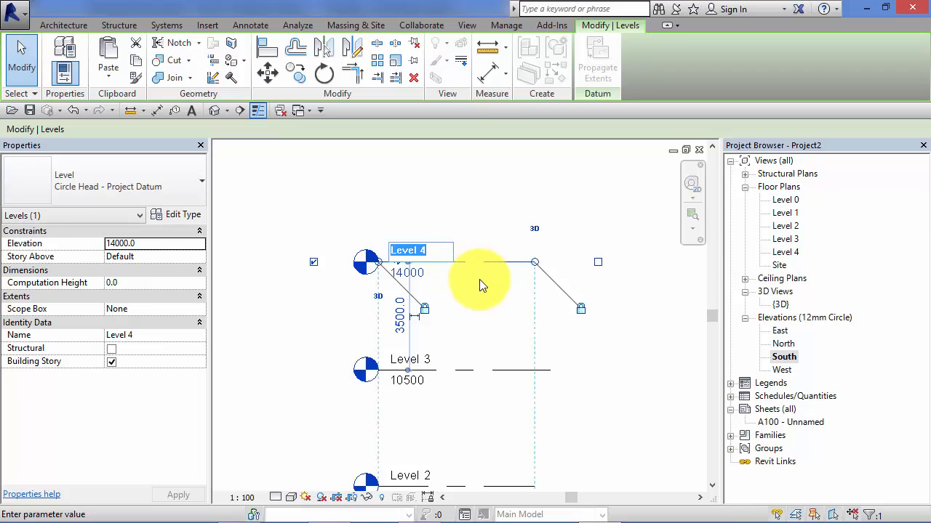
text(Eav)
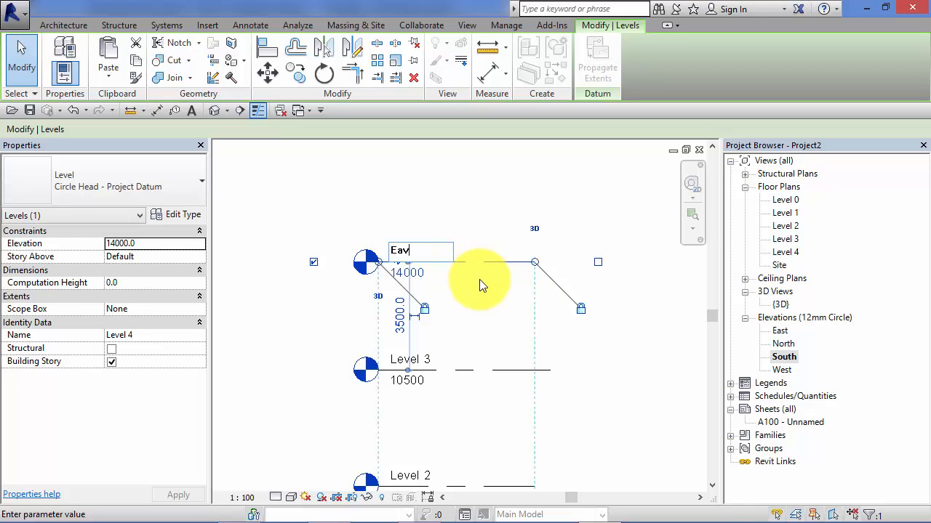
text(ves)
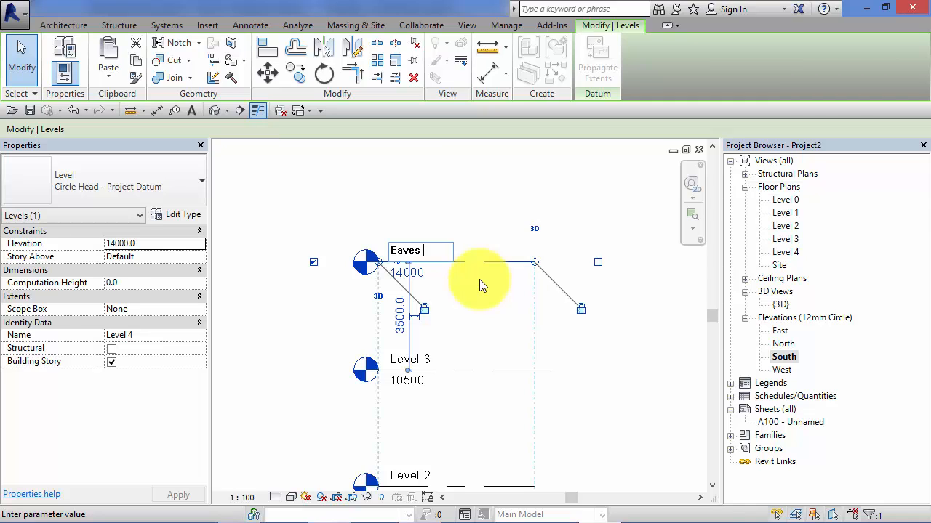
text(Height)
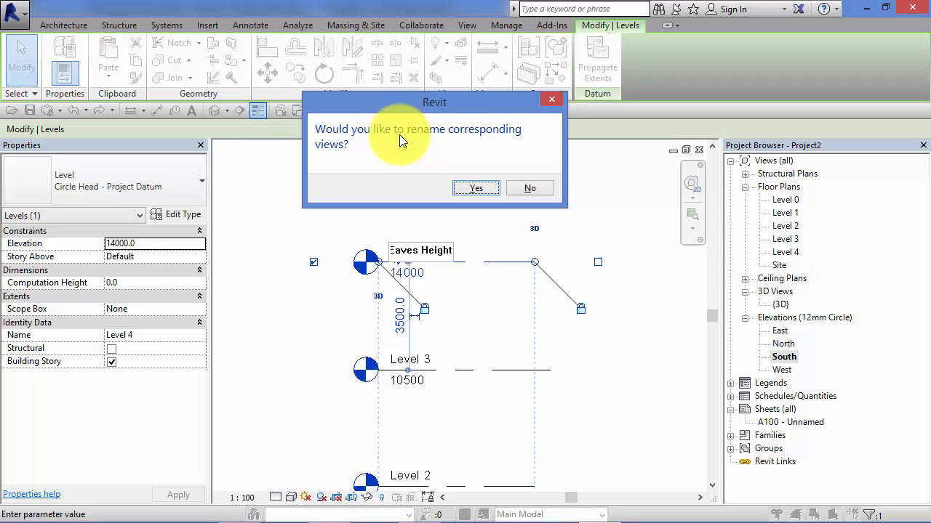
mouse_move(413, 159)
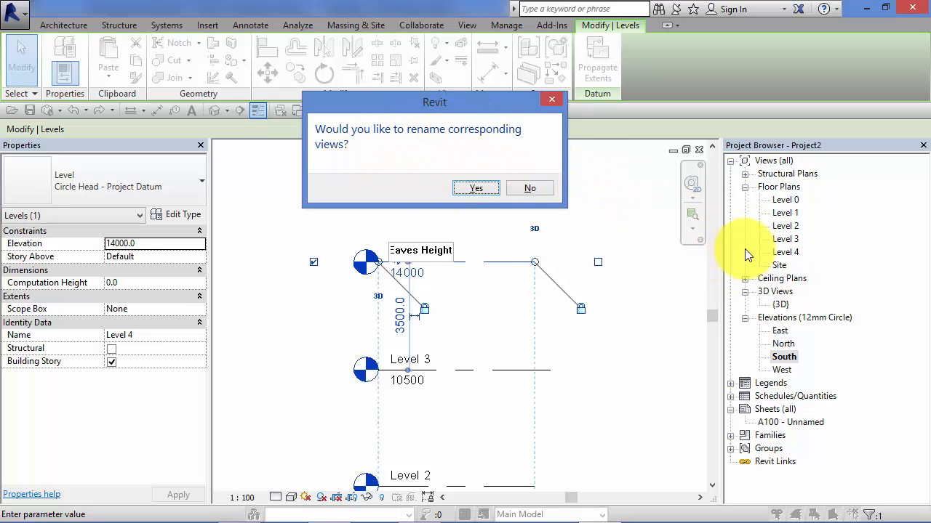
mouse_move(485, 464)
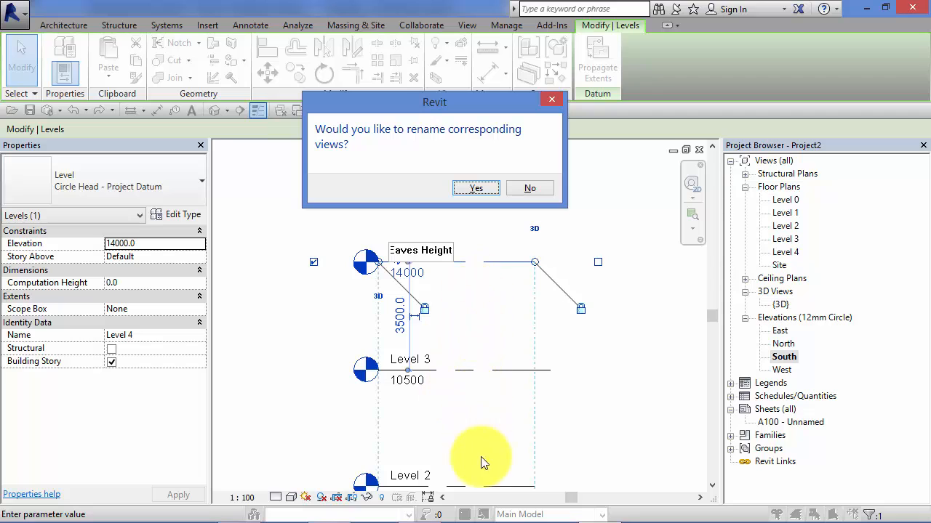
mouse_move(531, 364)
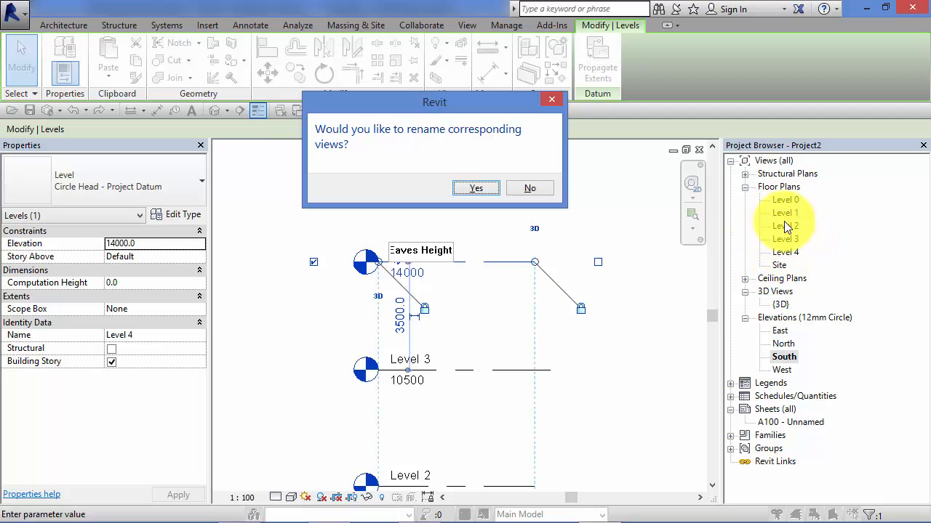
mouse_move(791, 221)
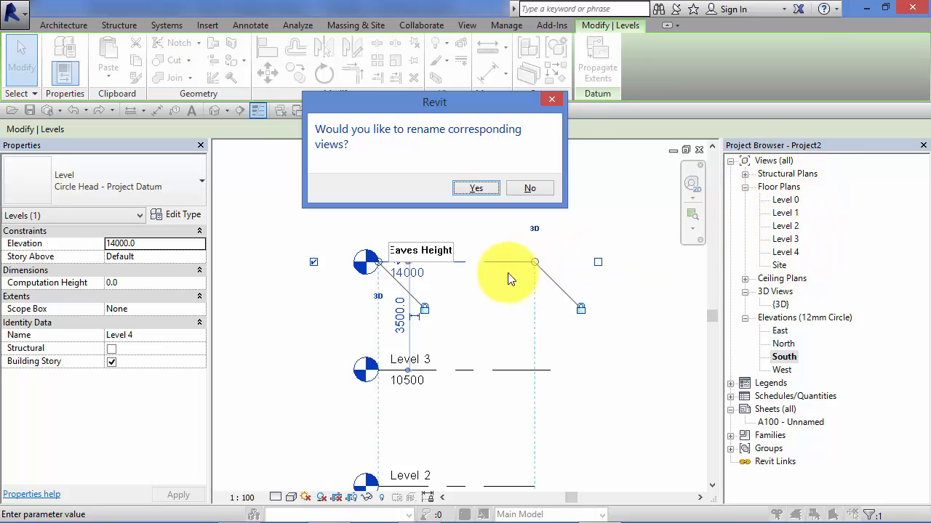
mouse_move(493, 262)
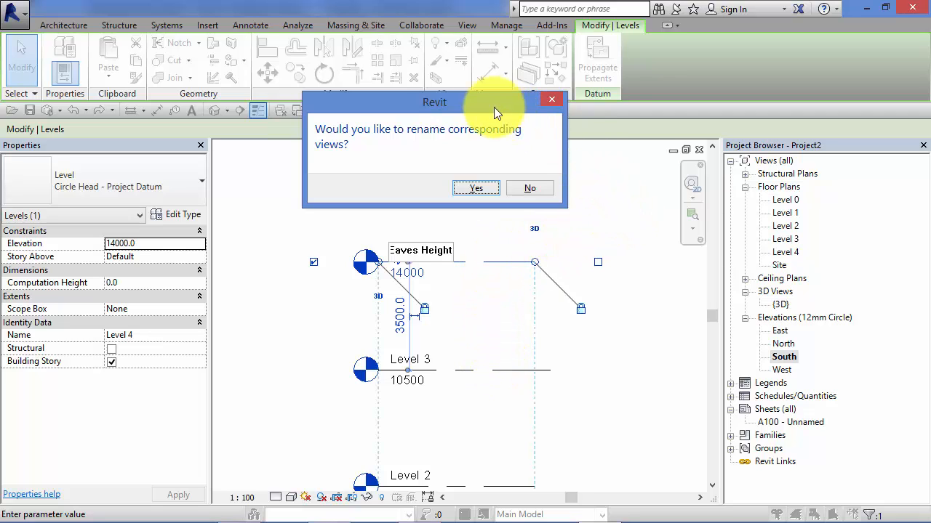
mouse_move(454, 109)
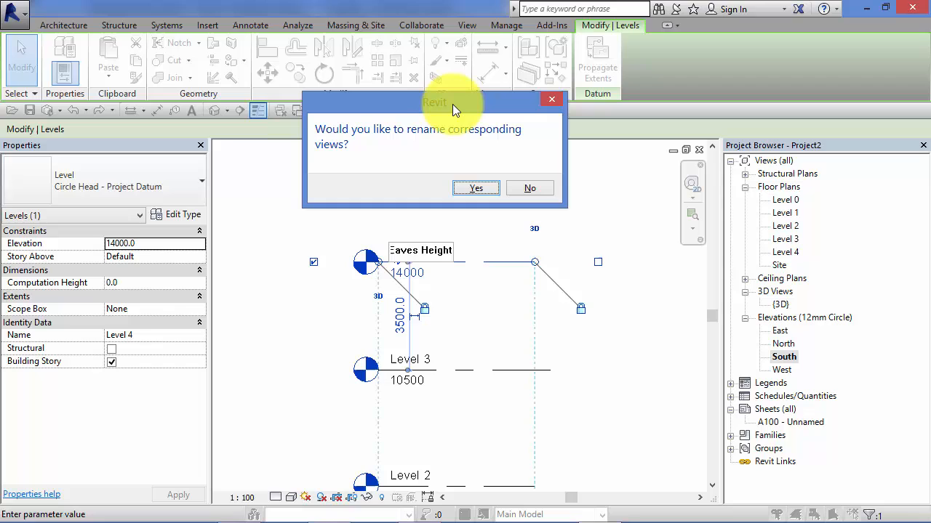
mouse_move(575, 152)
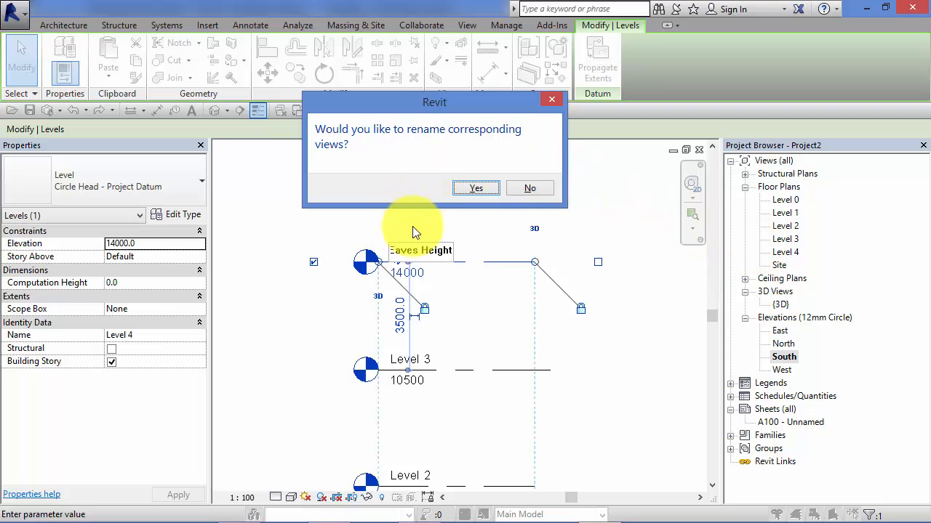
mouse_move(400, 301)
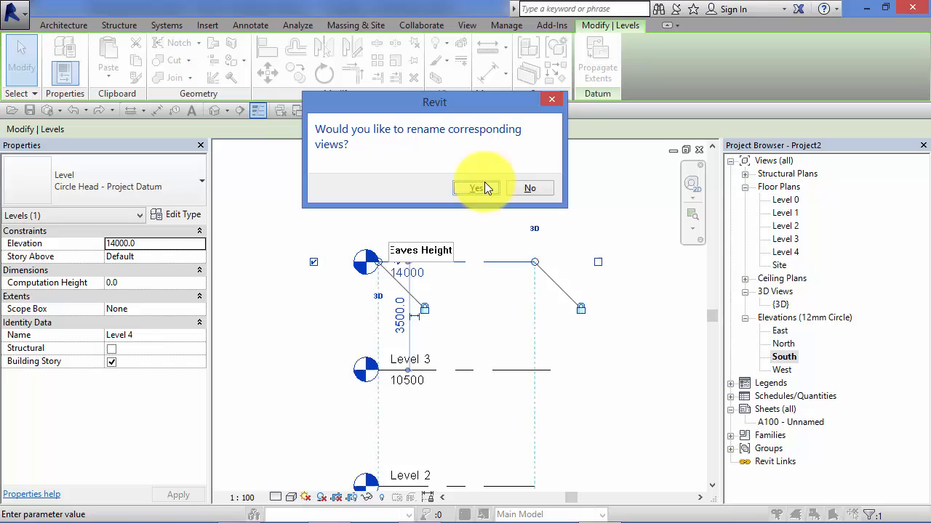
Accept renaming the corresponding floor plan view to Eaves Height as well
click(475, 188)
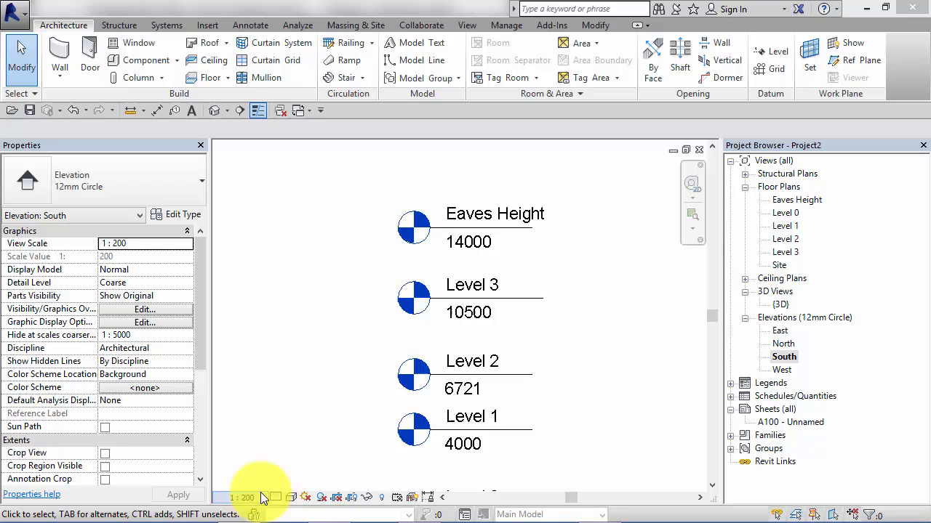
mouse_move(233, 444)
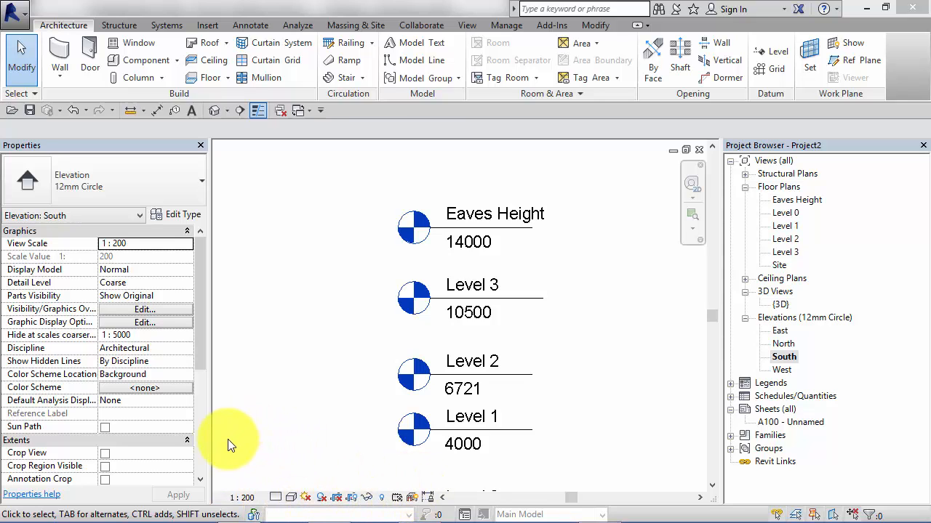
mouse_move(377, 498)
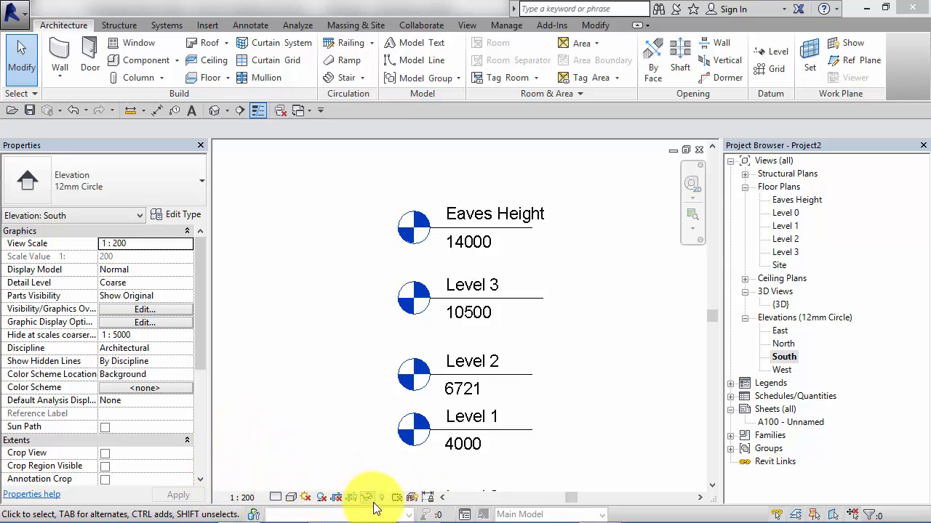
mouse_move(236, 441)
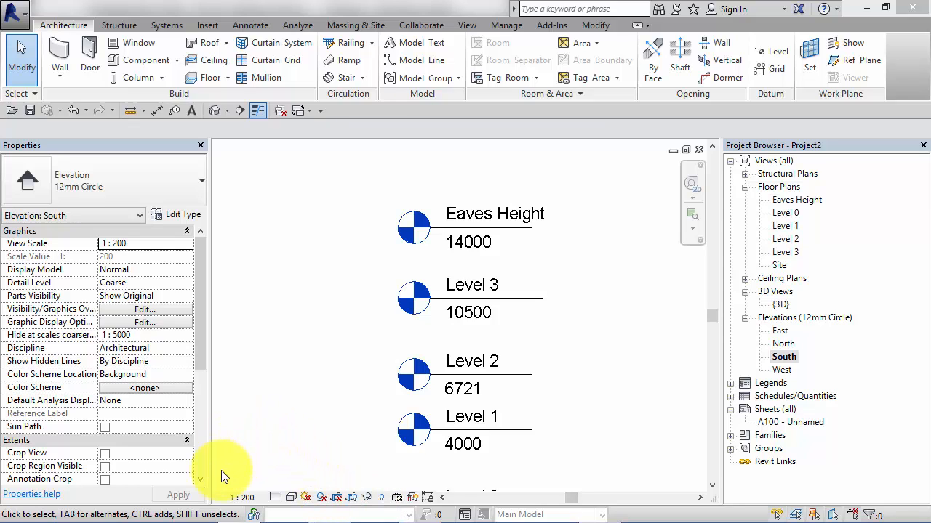
Try the South elevation scale at 1:100, then set it back to 1:200
click(242, 497)
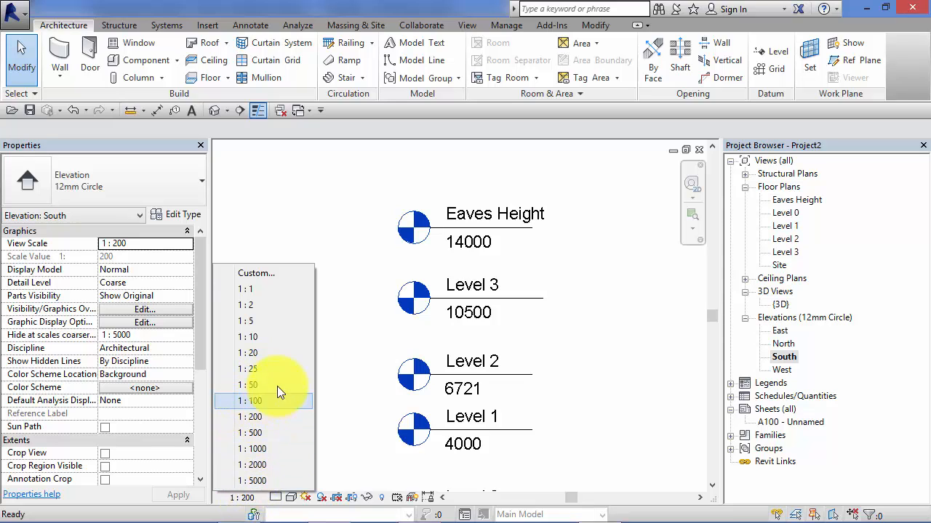
click(250, 400)
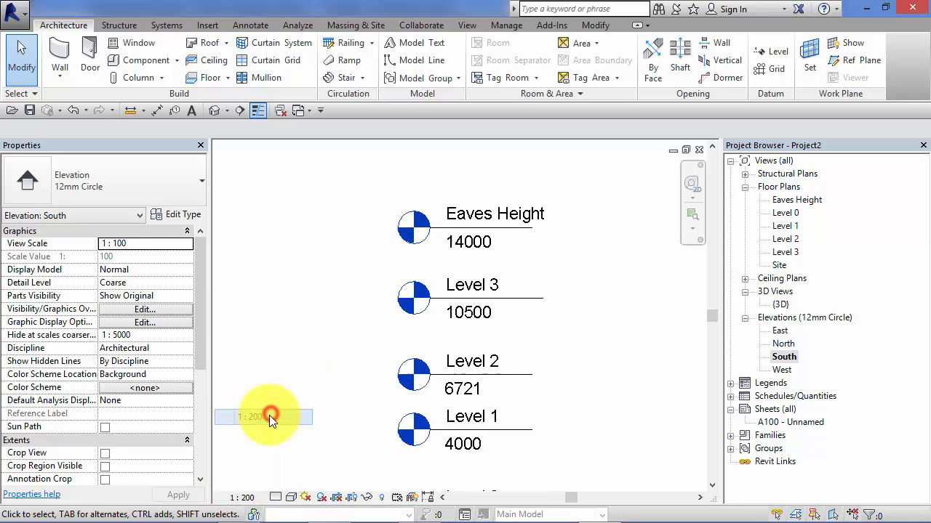
click(250, 417)
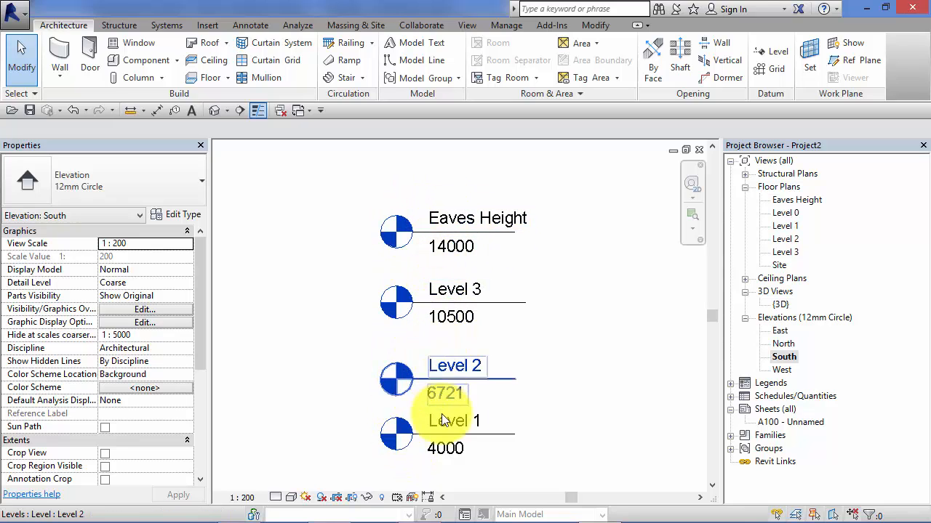
click(622, 318)
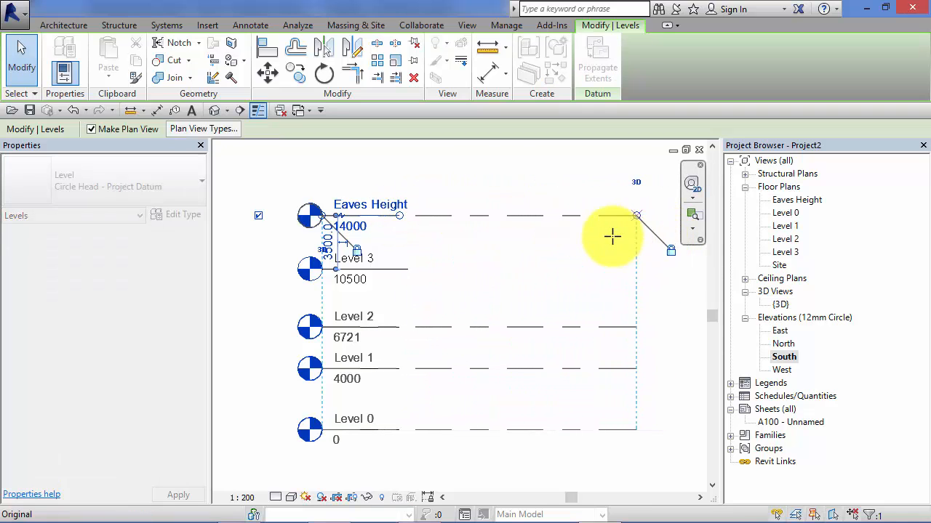
Select Level 2 to check its right end against the other levels
click(378, 327)
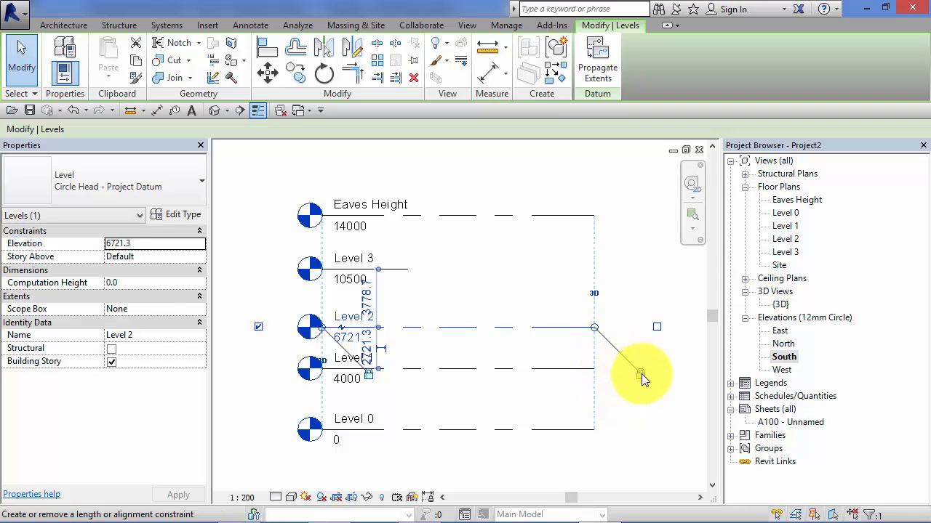
mouse_move(638, 382)
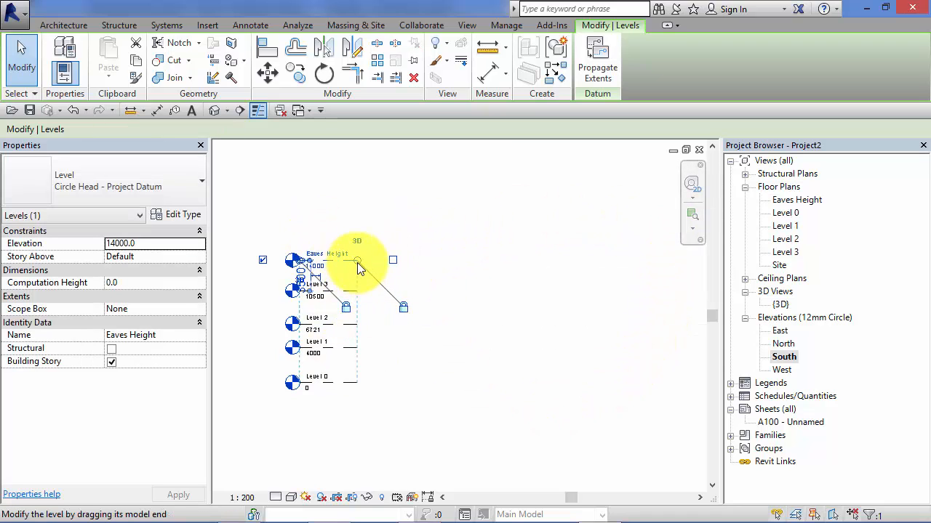
Drag the aligned level end rightward so all five level lines lengthen together
drag(356, 260, 514, 261)
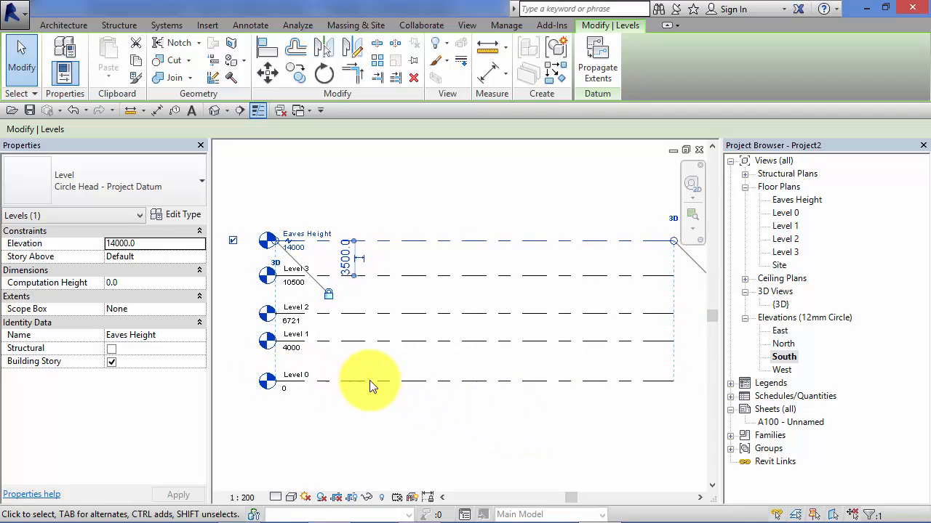
mouse_move(593, 204)
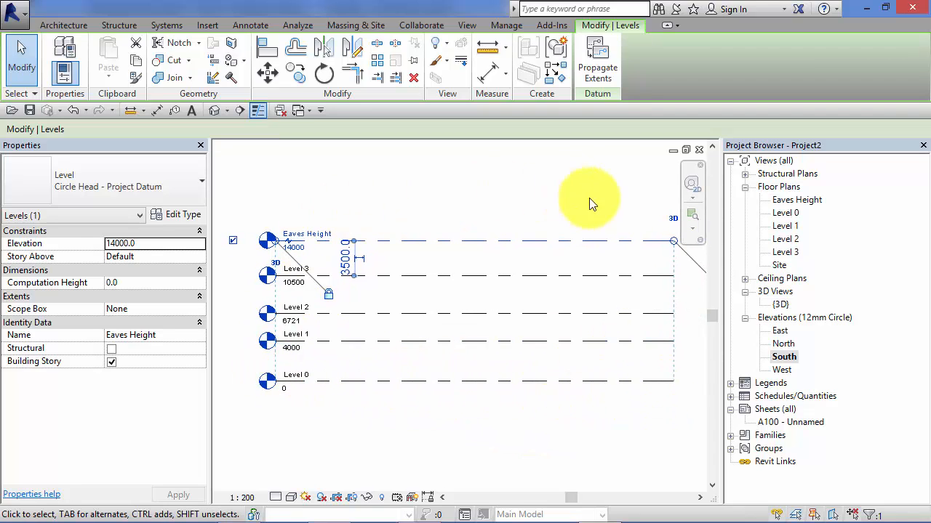
mouse_move(485, 420)
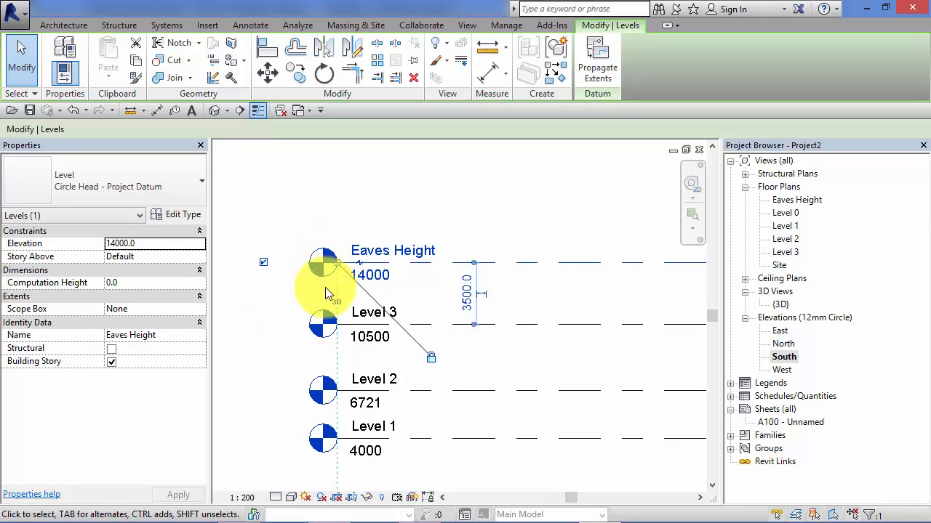
Add an elbow to the Eaves Height level head and raise it above Level 3
click(374, 312)
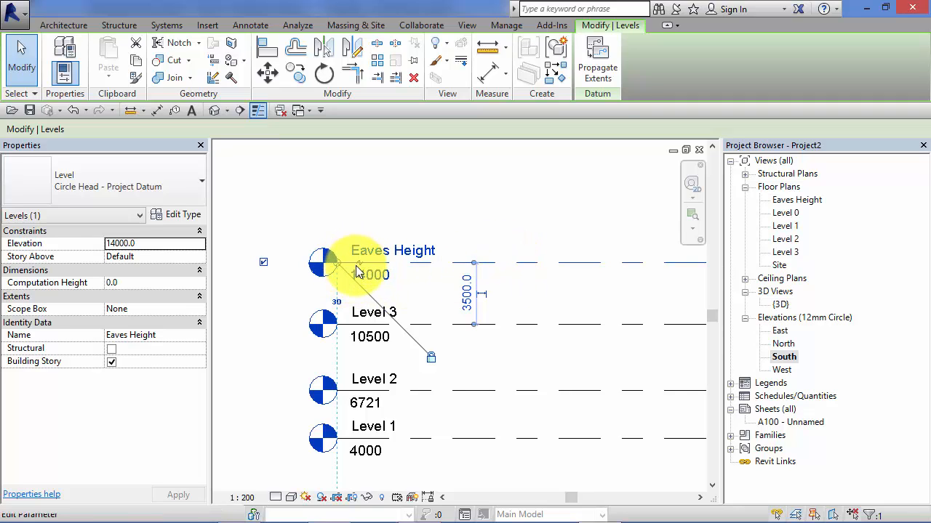
mouse_move(360, 269)
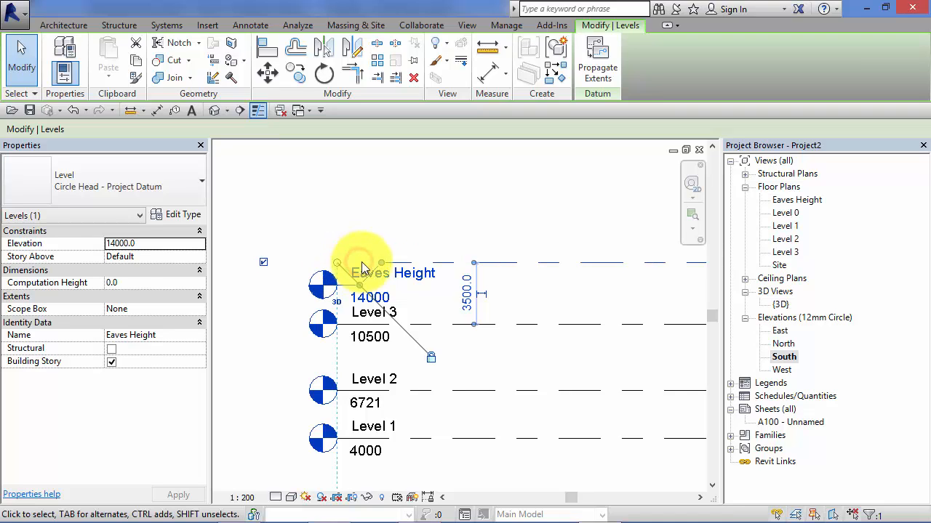
double_click(393, 273)
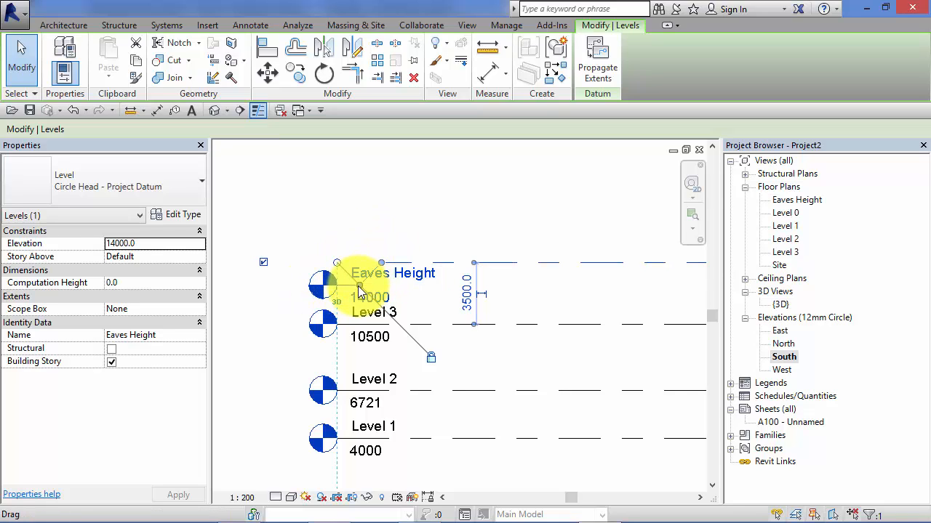
drag(364, 290, 363, 248)
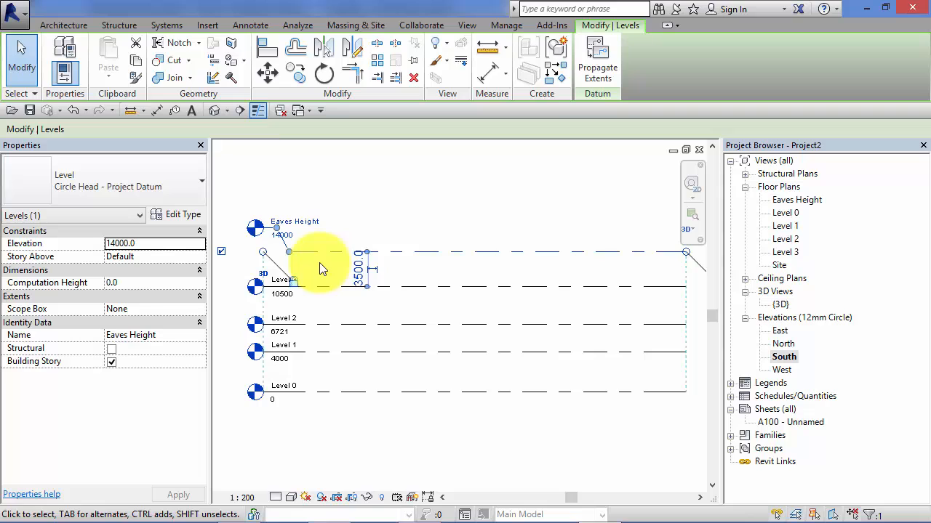
mouse_move(408, 262)
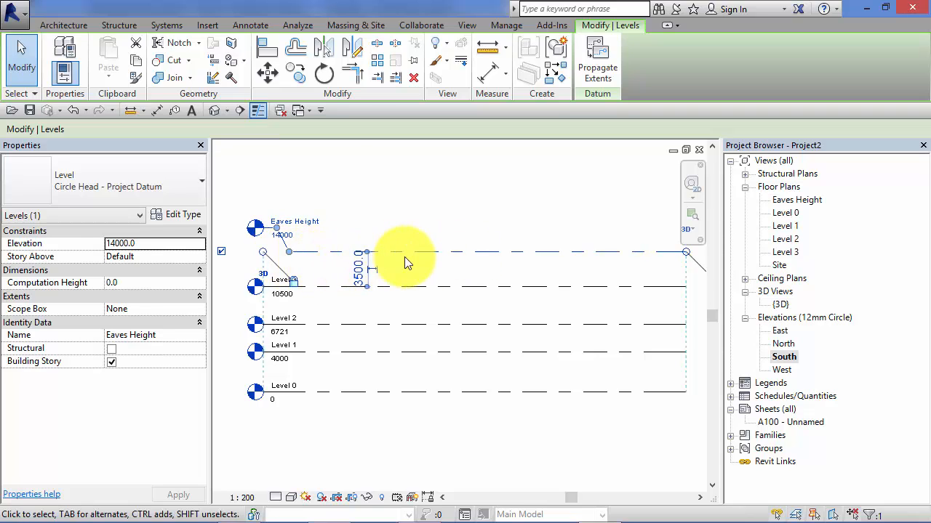